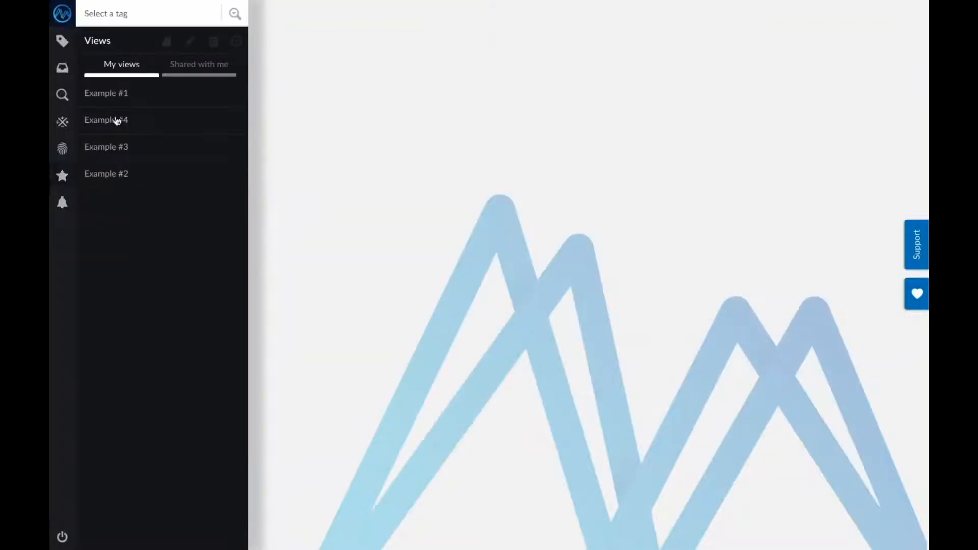
# Load a saved example view trending reactor concentration, level, temperature and batch-active tags
pyautogui.click(62, 41)
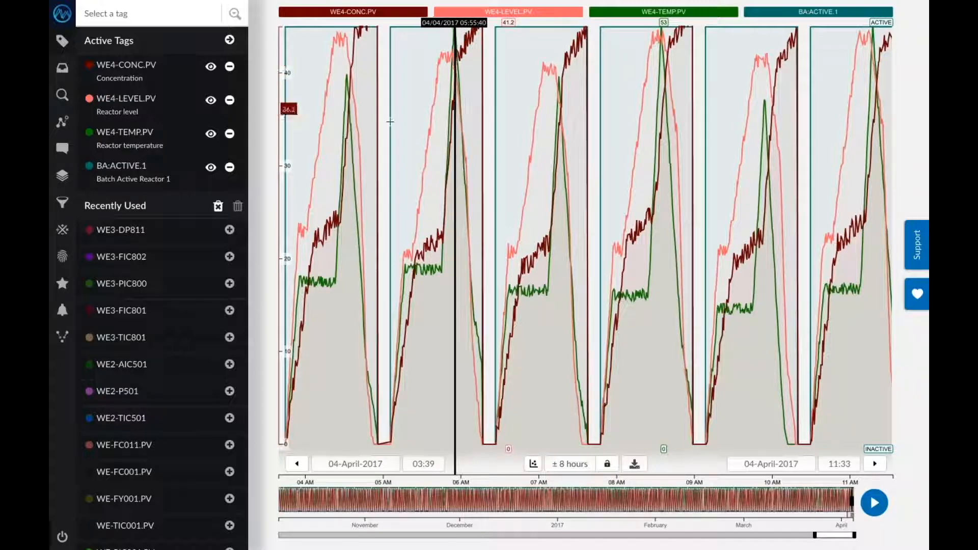
# Define a value-based search for BA:ACTIVE.1 = ACTIVE lasting at least 60 minutes
pyautogui.click(62, 95)
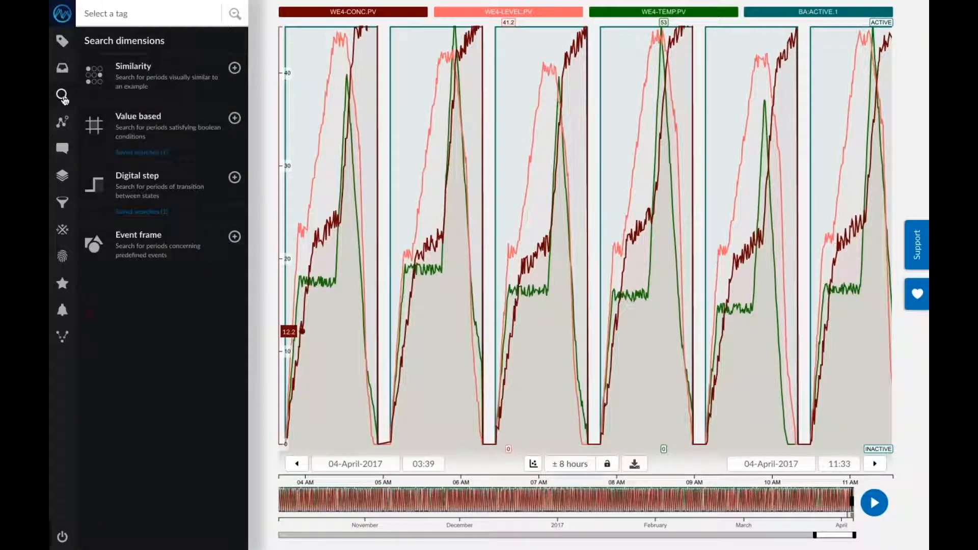
pyautogui.moveTo(75, 107)
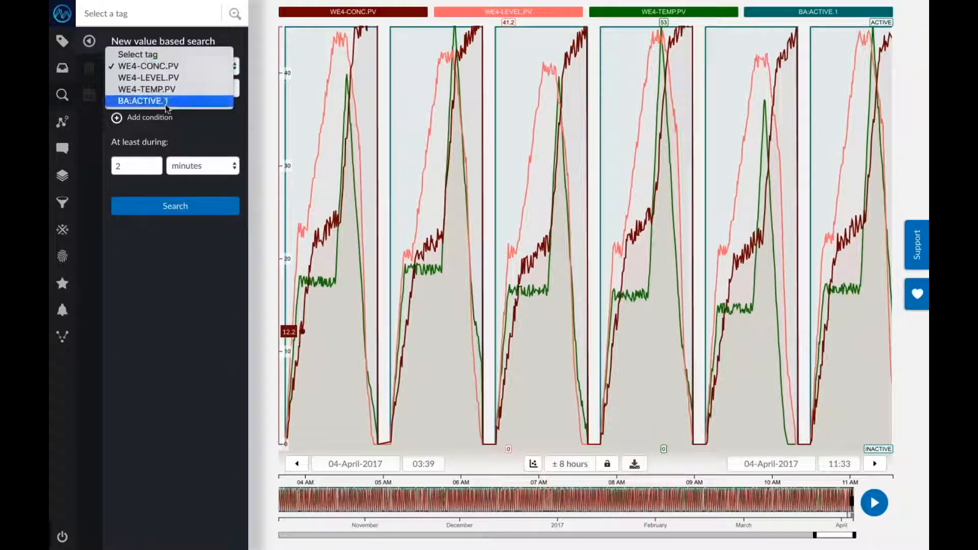
pyautogui.click(143, 101)
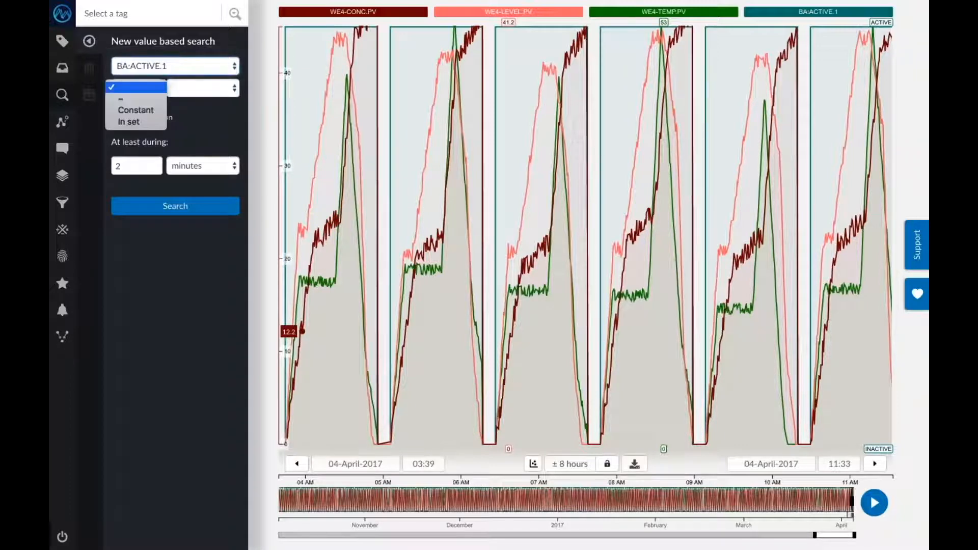
pyautogui.click(136, 88)
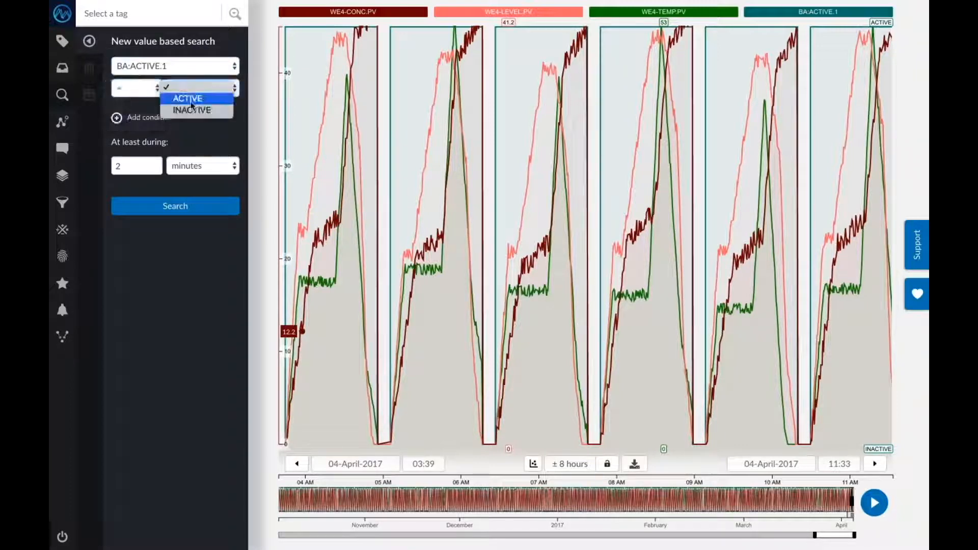
pyautogui.click(188, 98)
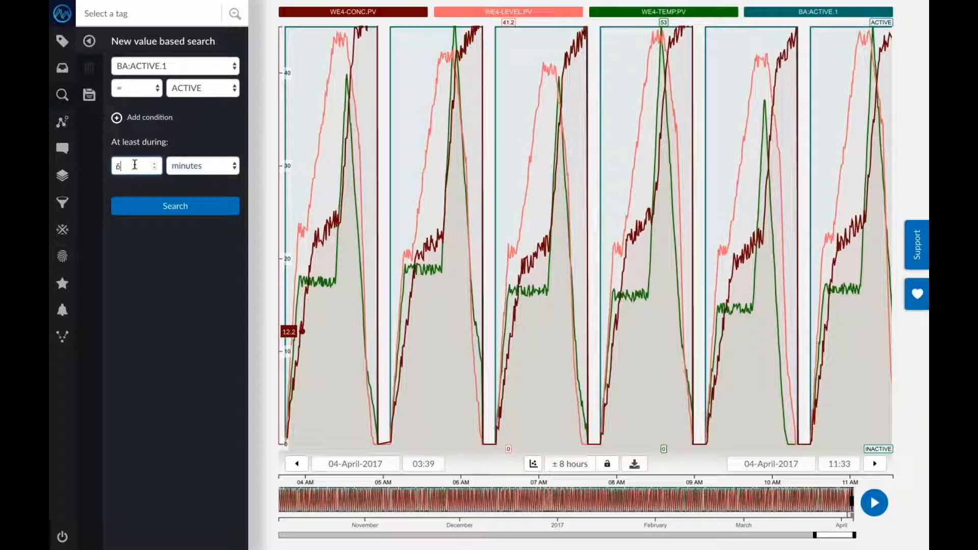
pyautogui.write('0')
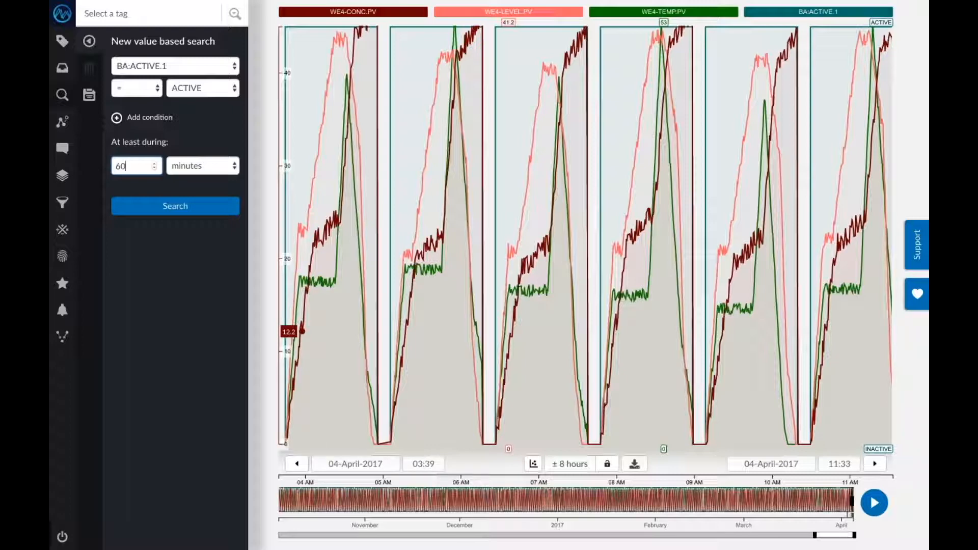
# Run the search, returning 1582 matches in 2016 and 1669 in 2017
pyautogui.click(175, 205)
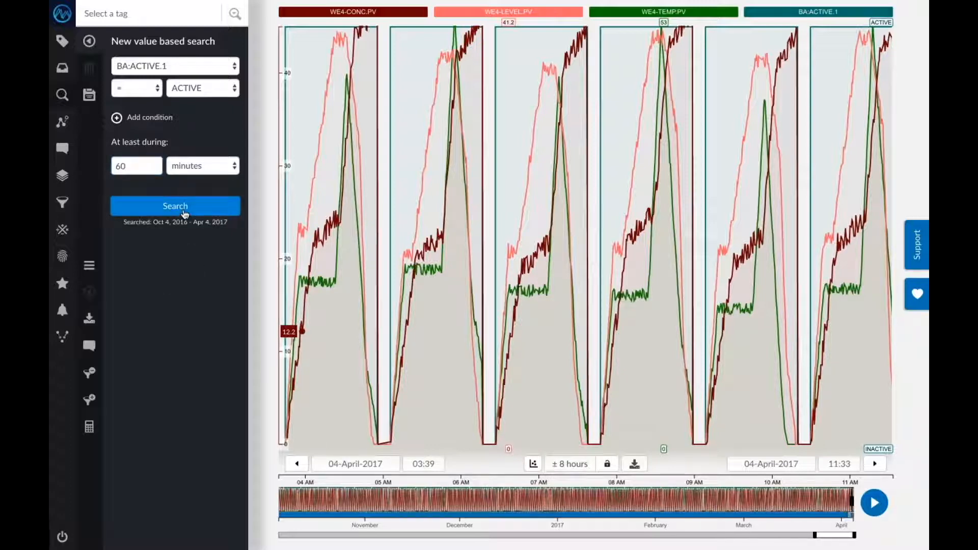
pyautogui.click(174, 206)
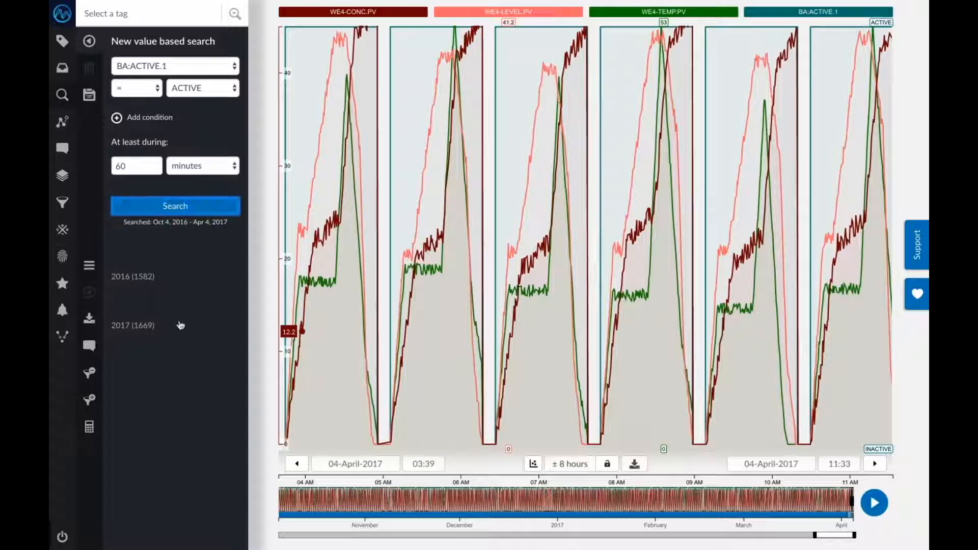
pyautogui.moveTo(128, 314)
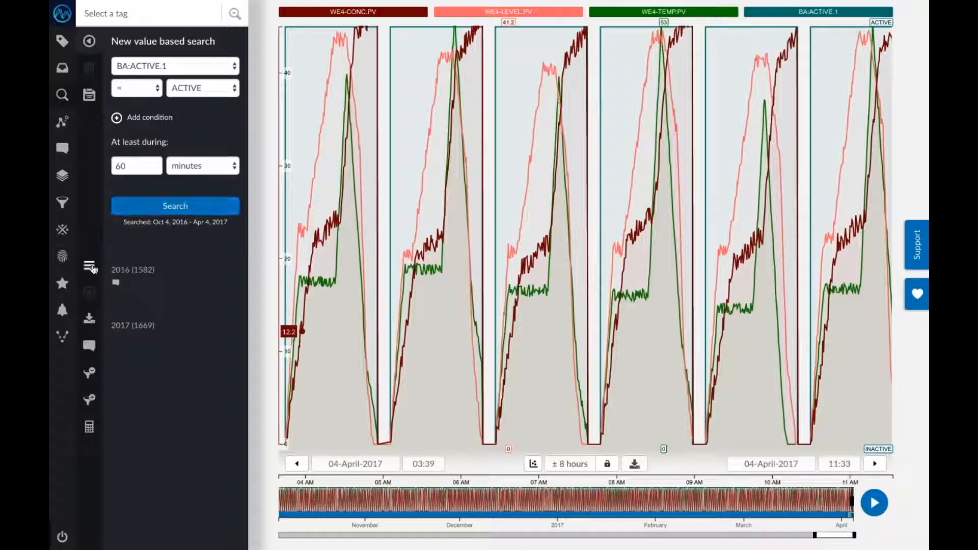
# Calculate ConcMax as the maximum WE4-CONC.PV in ppm for each search result
pyautogui.click(89, 425)
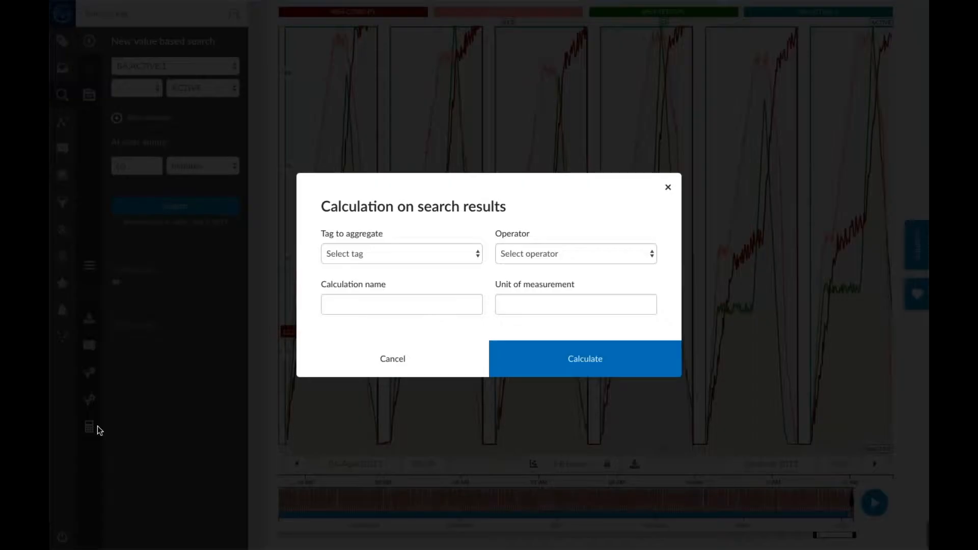
pyautogui.click(401, 253)
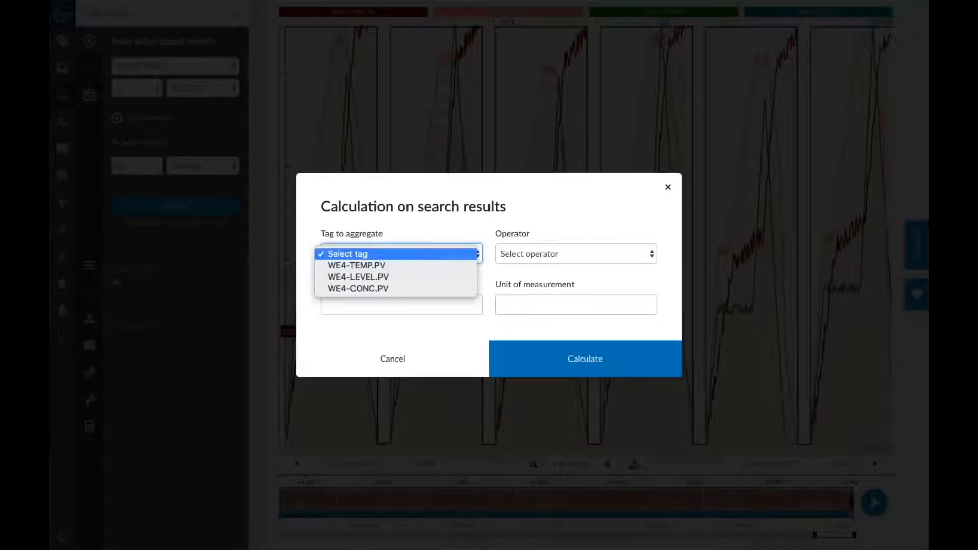
pyautogui.click(357, 288)
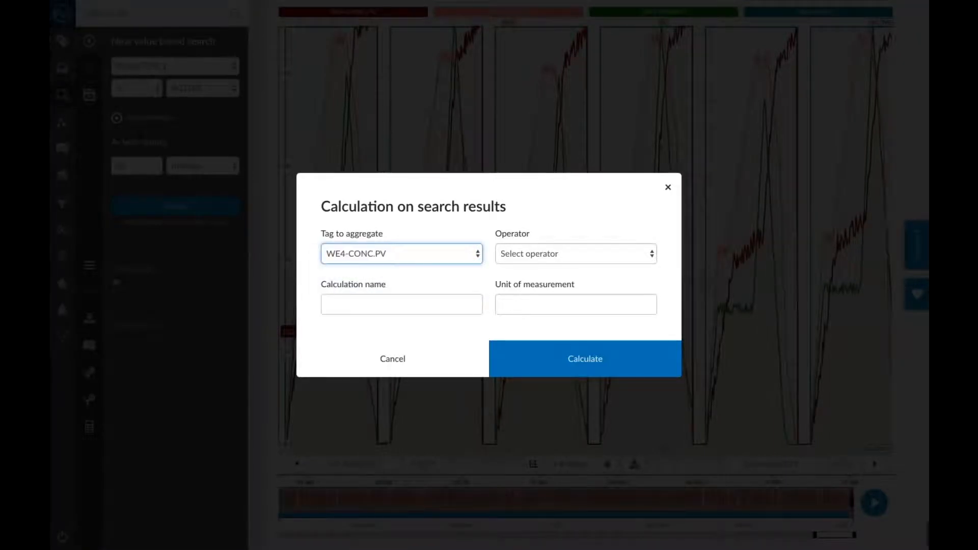
pyautogui.click(574, 254)
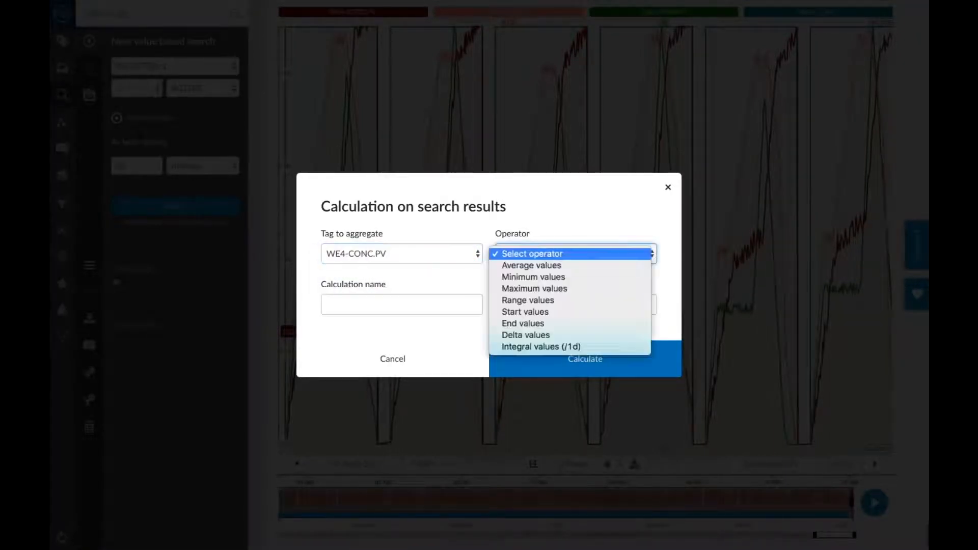
pyautogui.moveTo(534, 289)
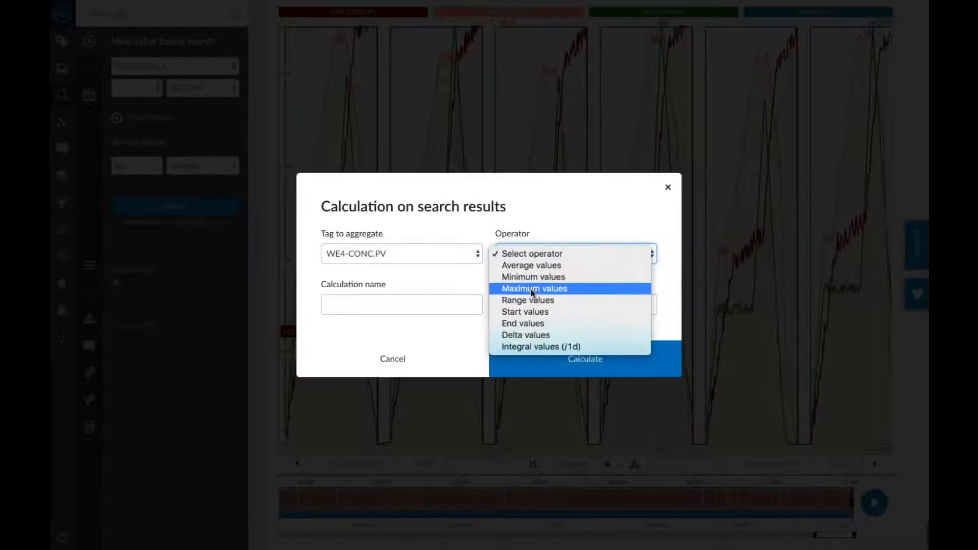
pyautogui.click(534, 288)
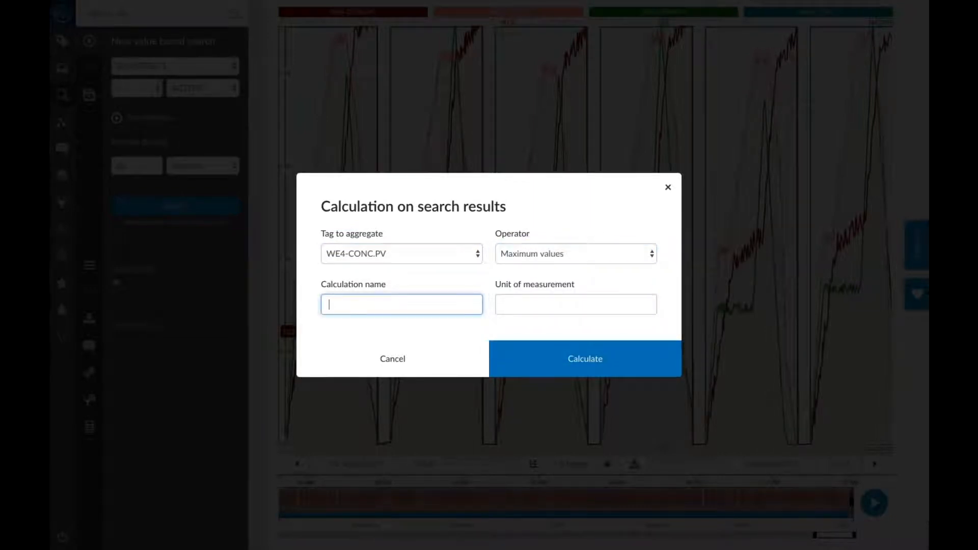
pyautogui.write('Conc')
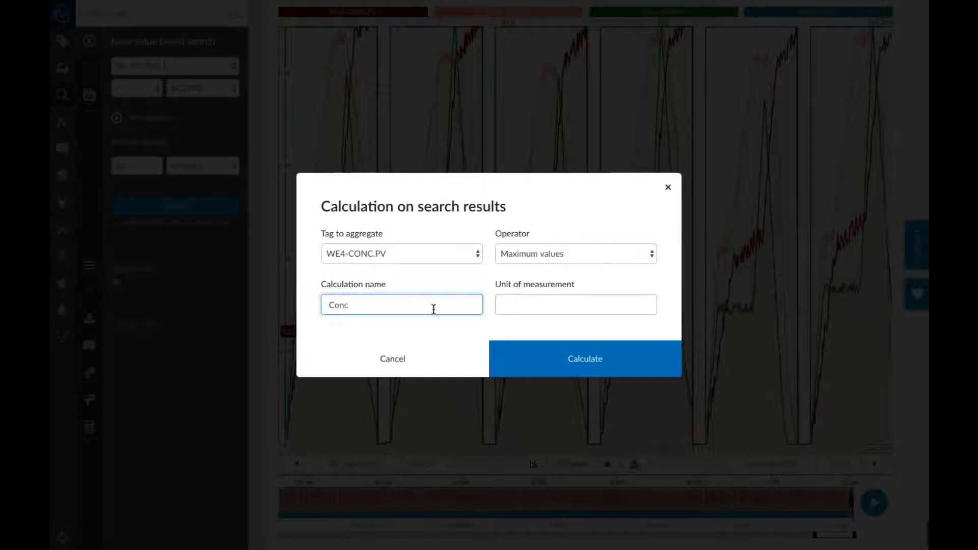
pyautogui.write('Max')
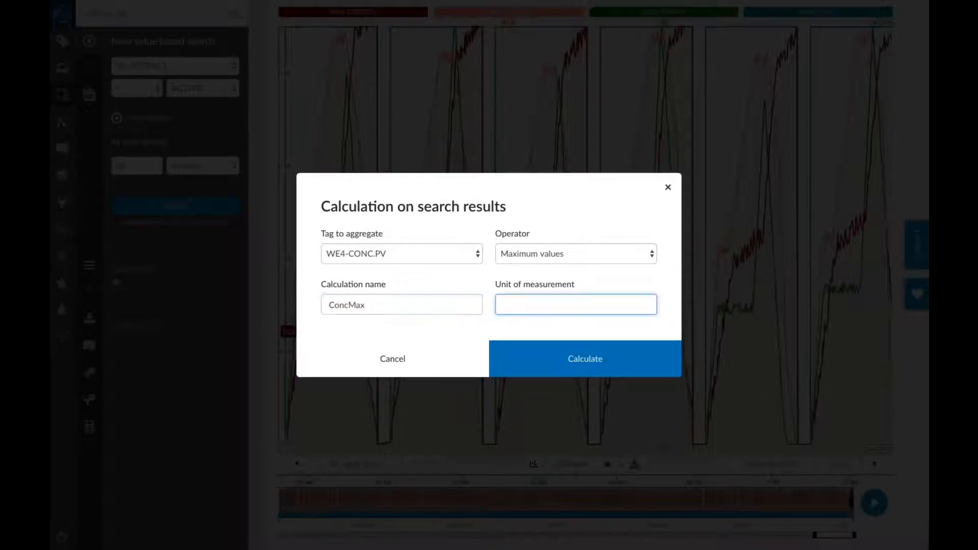
pyautogui.write('ppm')
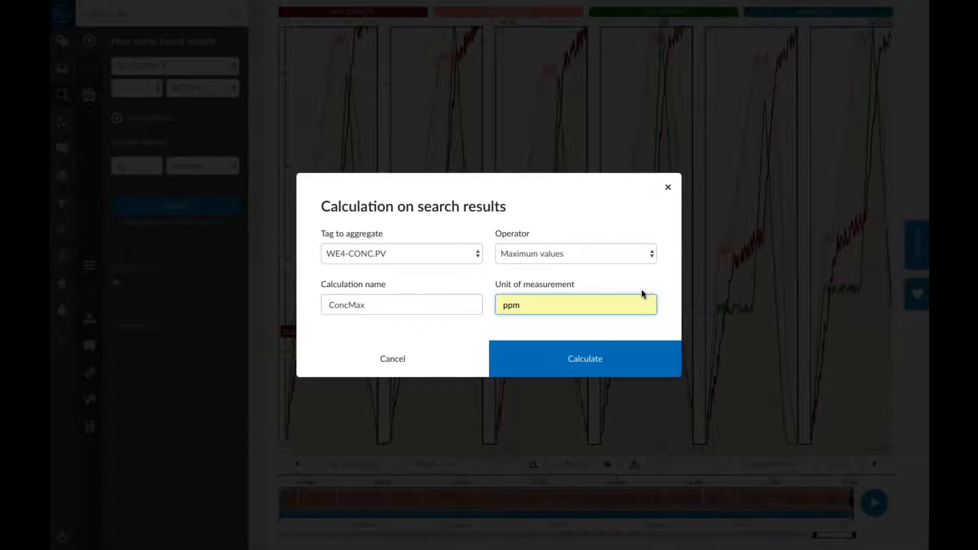
pyautogui.click(584, 358)
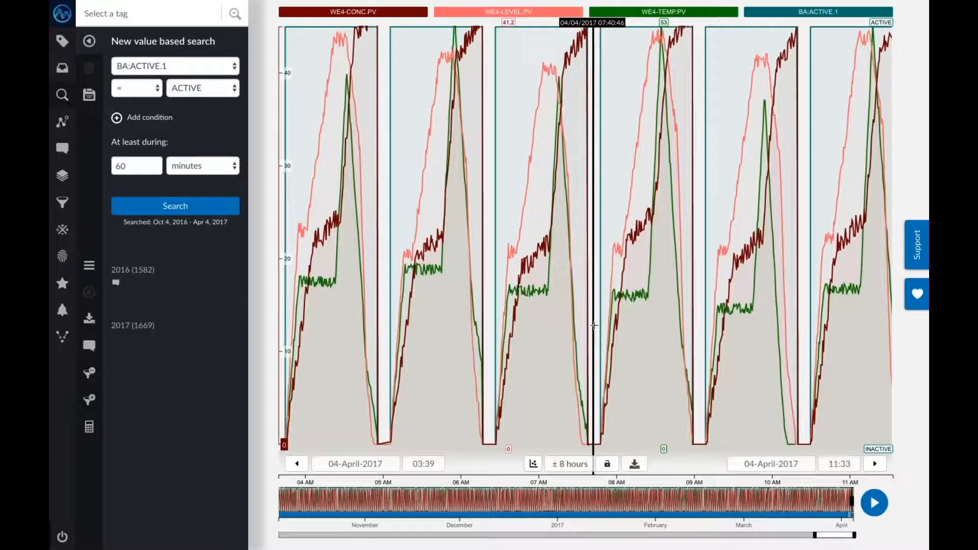
# Group the search results by ConcMax into 1-ppm bins from 38–39 up to 51–52 ppm
pyautogui.click(90, 265)
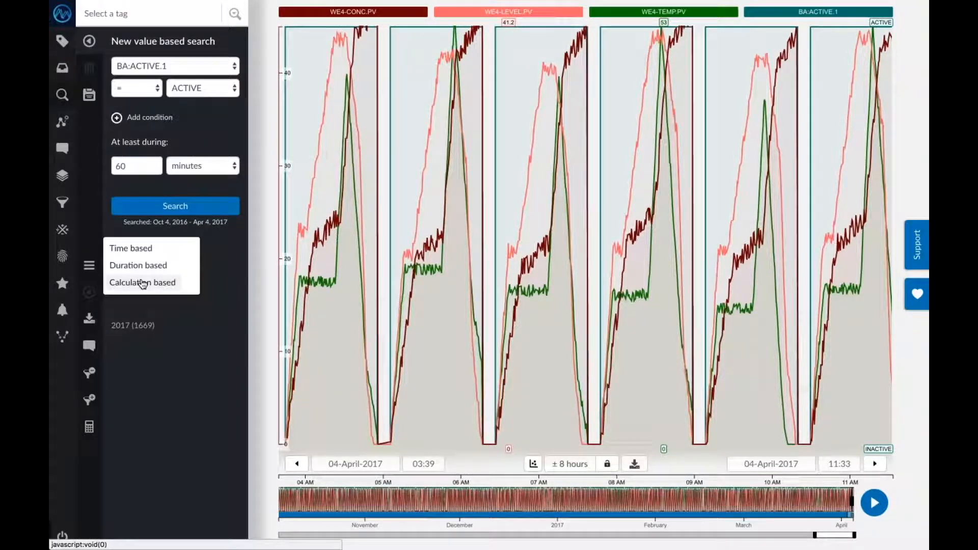
pyautogui.click(142, 282)
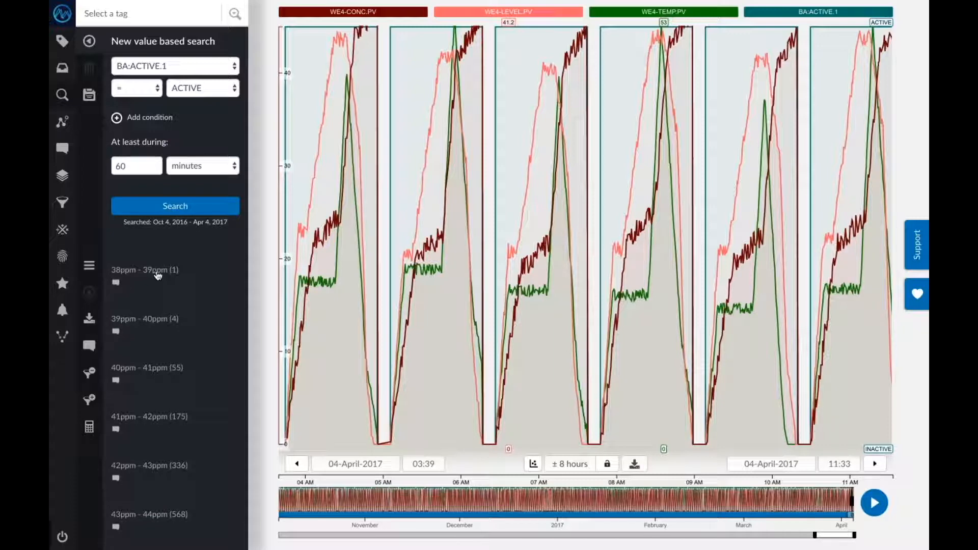
pyautogui.scroll(-3)
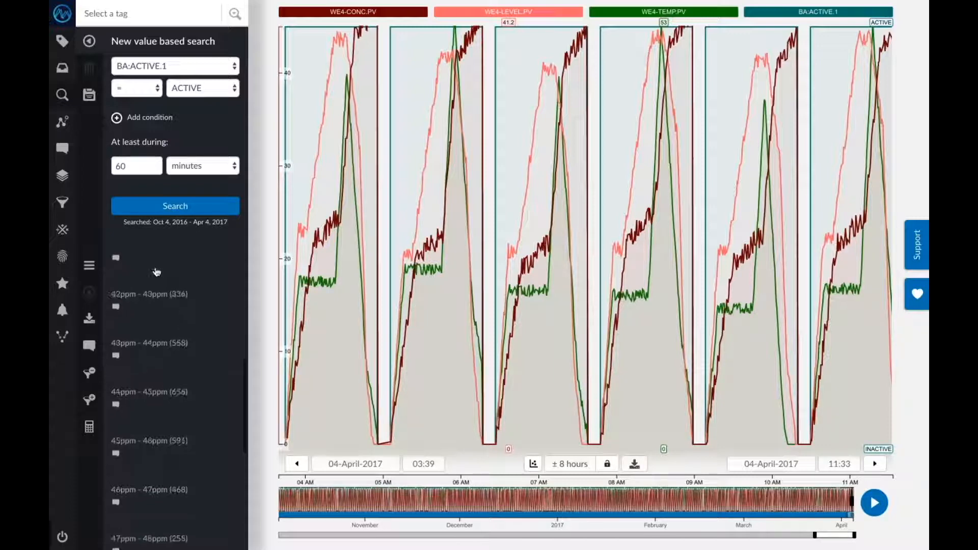
pyautogui.scroll(-3)
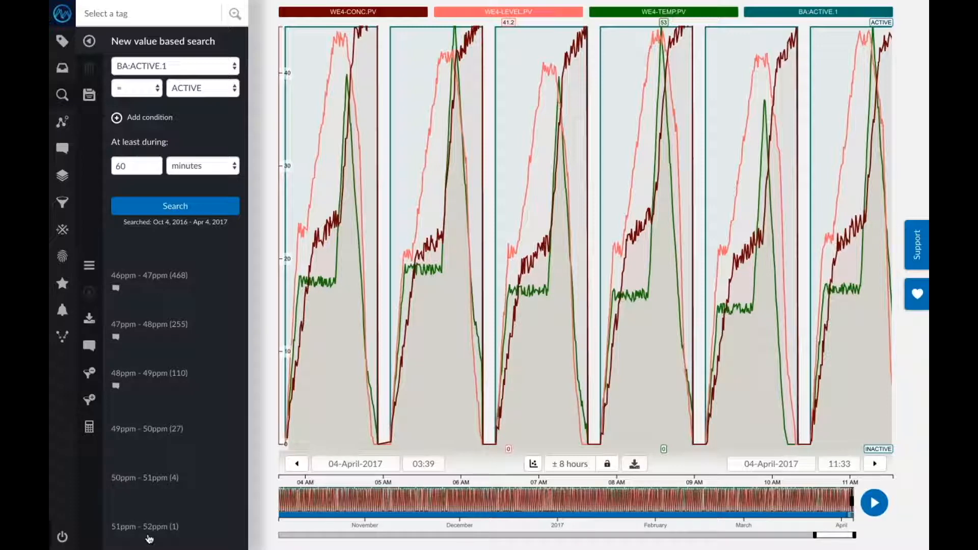
pyautogui.moveTo(166, 465)
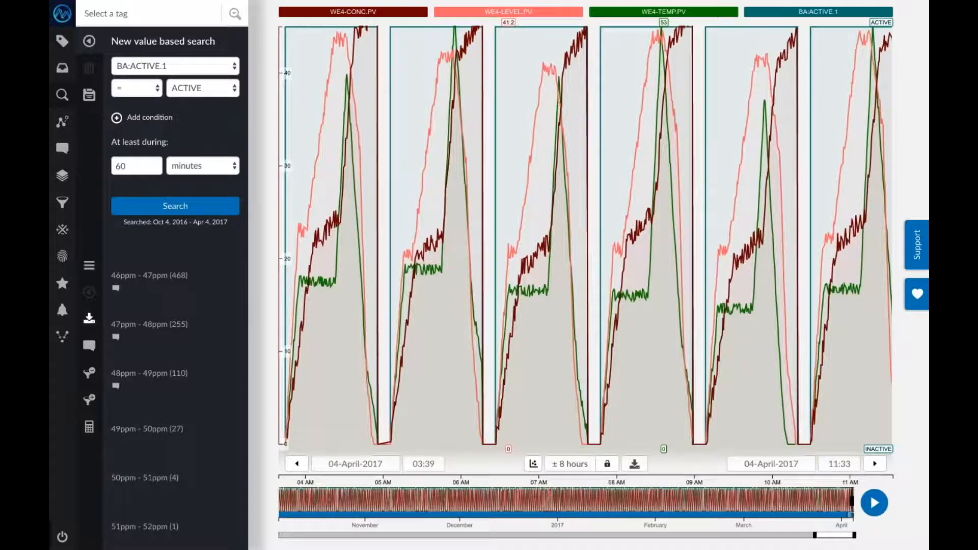
# Filter the results to only the 48–49 through 51–52 ppm groups
pyautogui.click(114, 276)
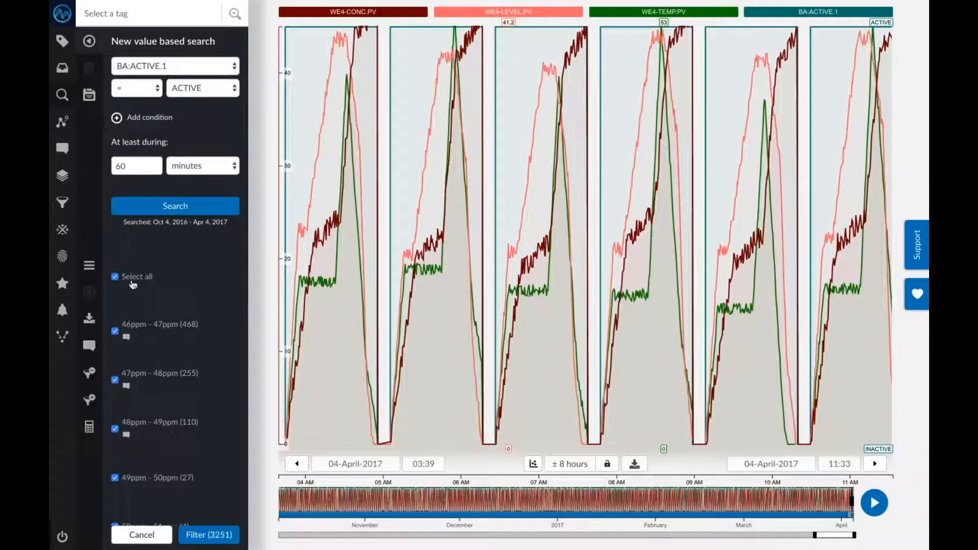
pyautogui.click(115, 276)
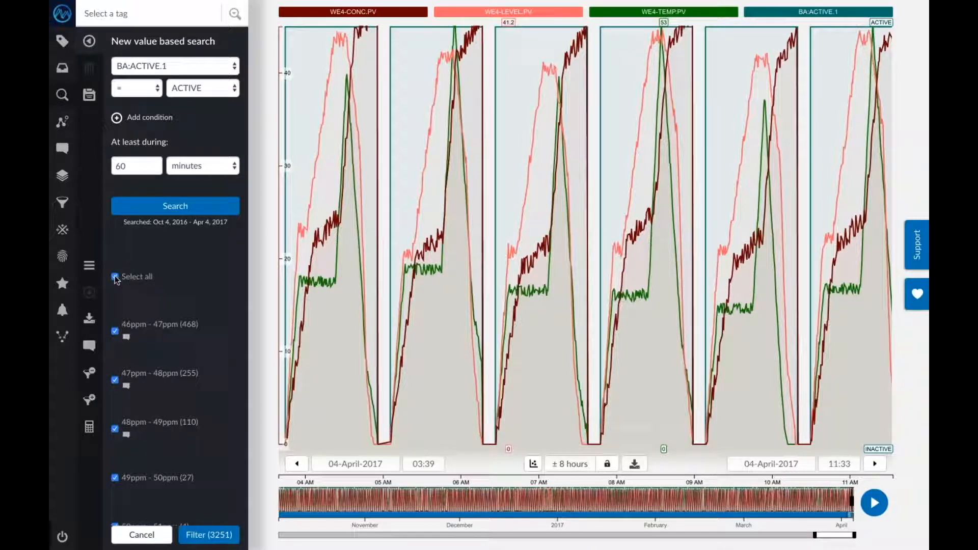
pyautogui.click(115, 276)
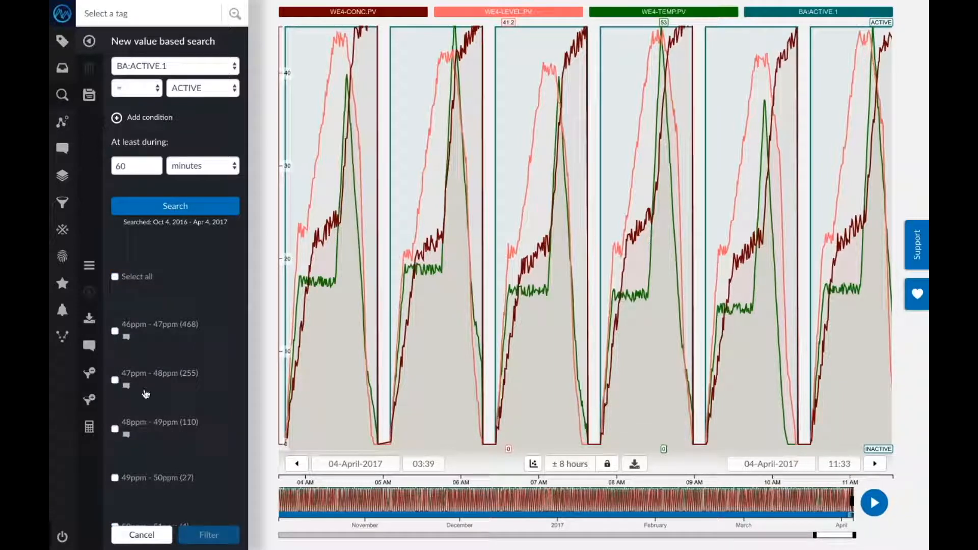
pyautogui.scroll(-3)
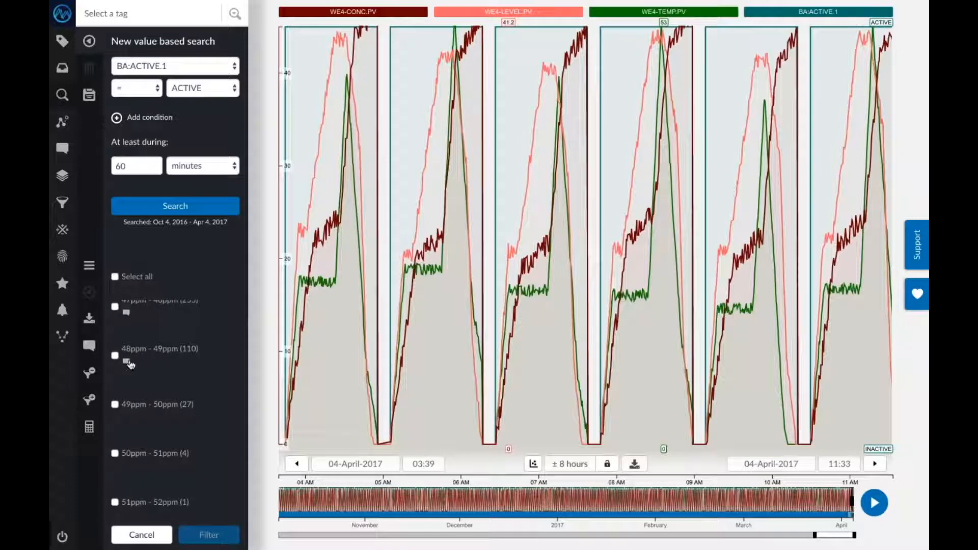
pyautogui.click(115, 355)
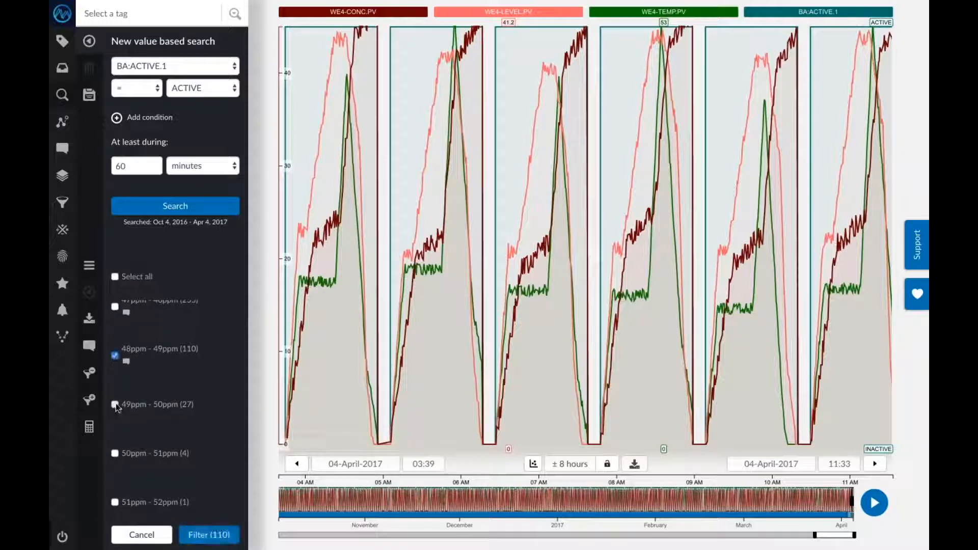
pyautogui.click(116, 404)
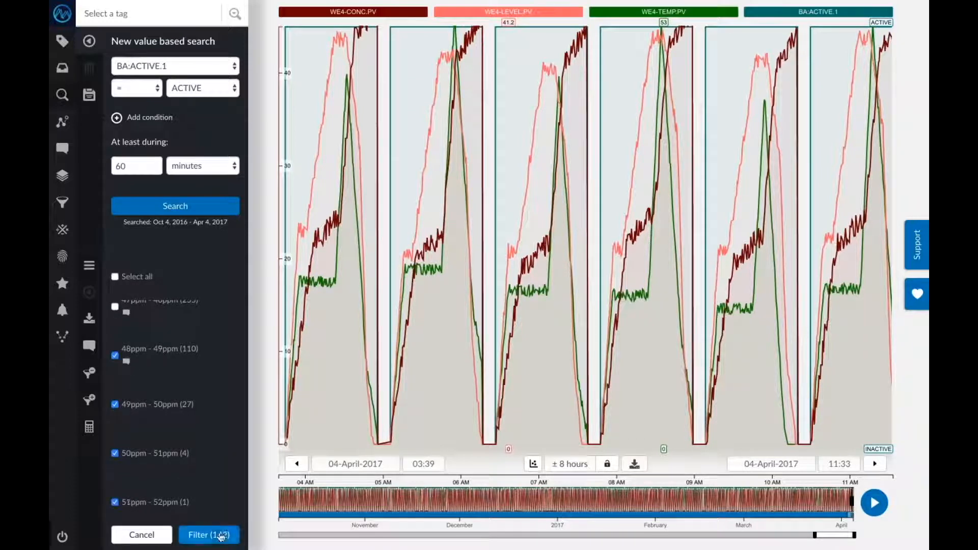
pyautogui.click(208, 535)
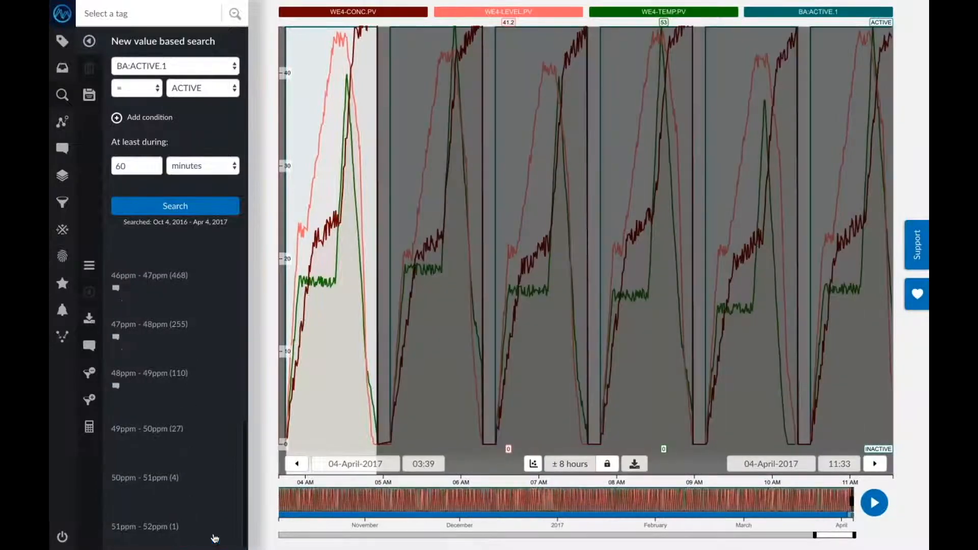
pyautogui.moveTo(426, 254)
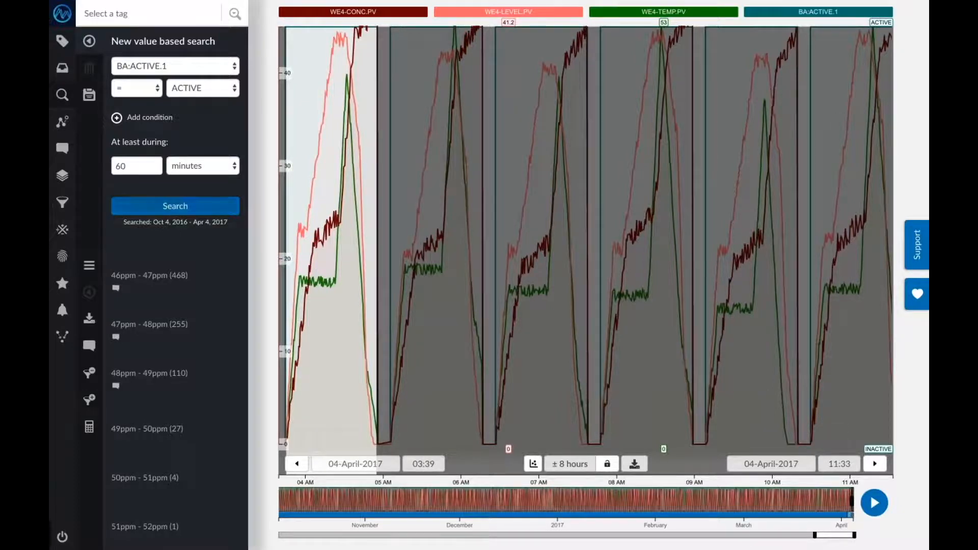
# Rerun the filtered search, giving 76 periods in 2016 and 66 in 2017
pyautogui.click(175, 206)
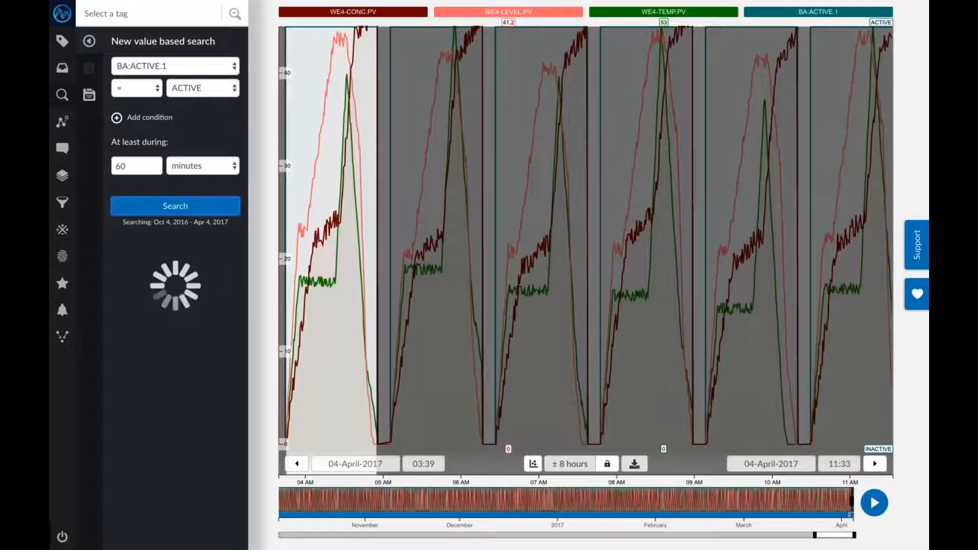
pyautogui.click(175, 206)
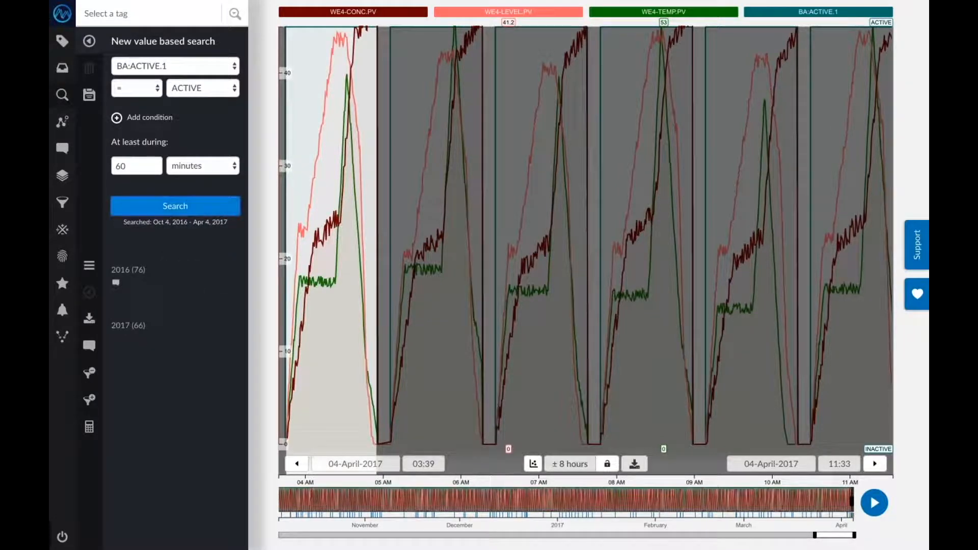
pyautogui.moveTo(90, 266)
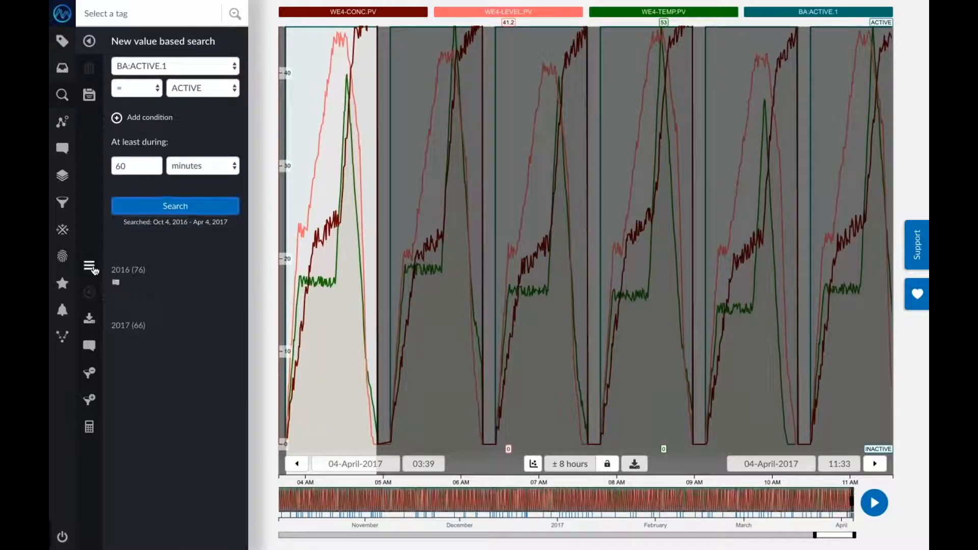
pyautogui.click(89, 266)
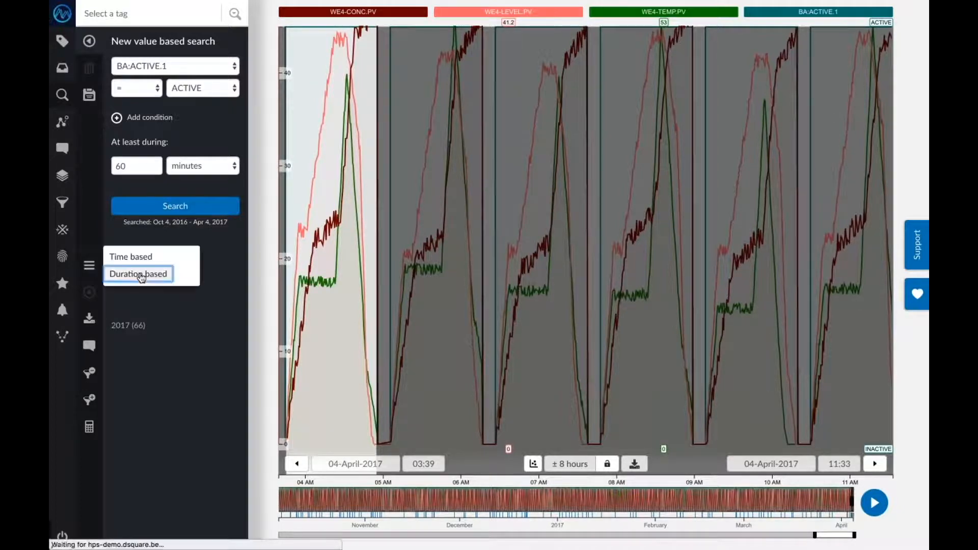
# List results by duration and overlay the Apr 4 and Apr 3, 2017 batches on the chart
pyautogui.click(138, 273)
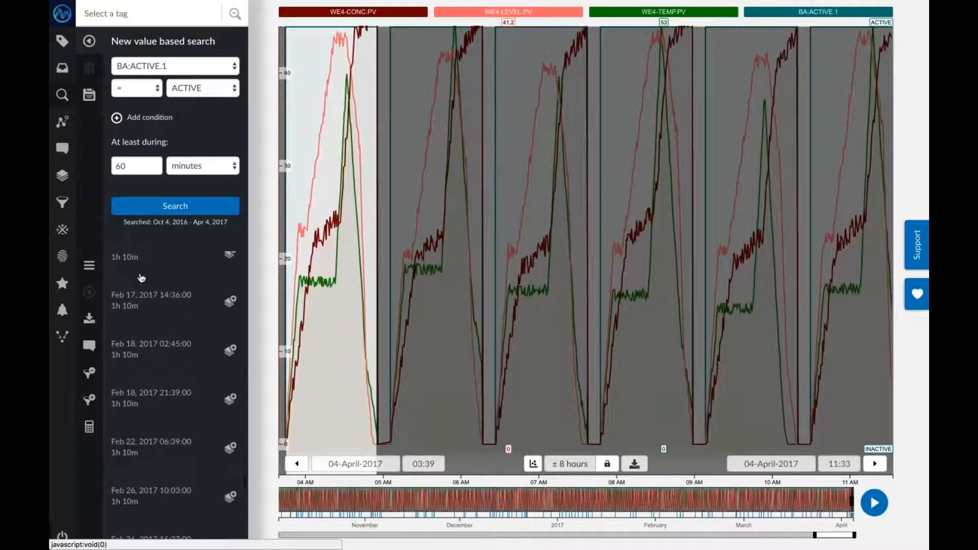
pyautogui.scroll(-3)
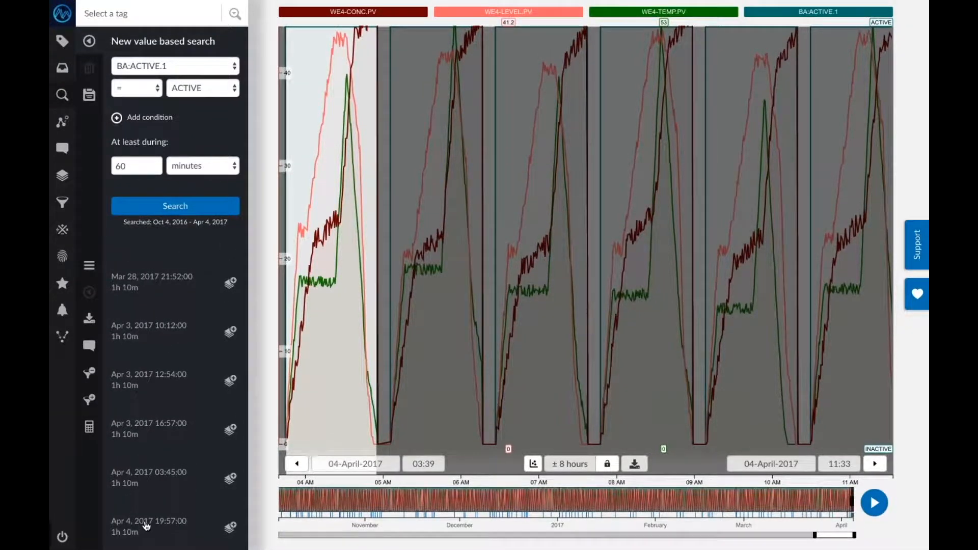
pyautogui.click(149, 520)
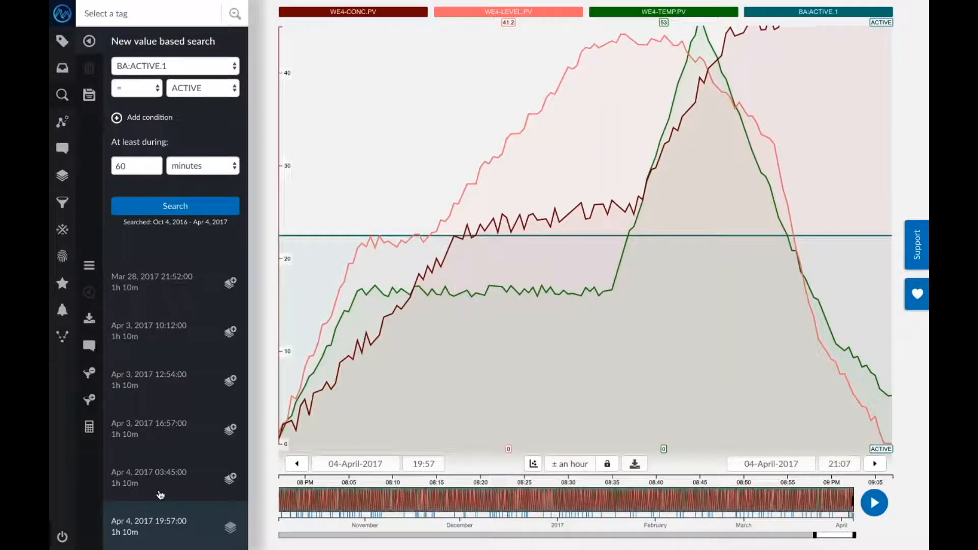
pyautogui.moveTo(158, 453)
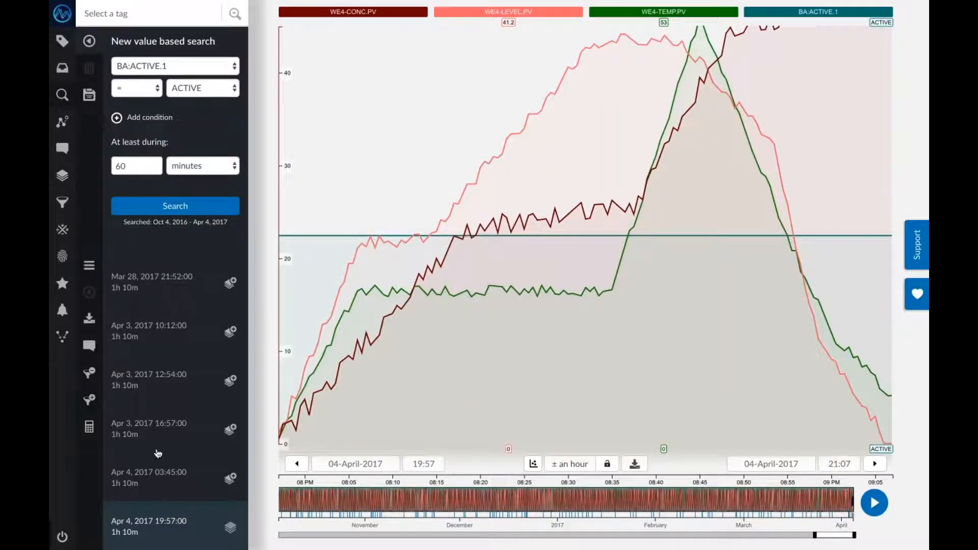
pyautogui.moveTo(218, 474)
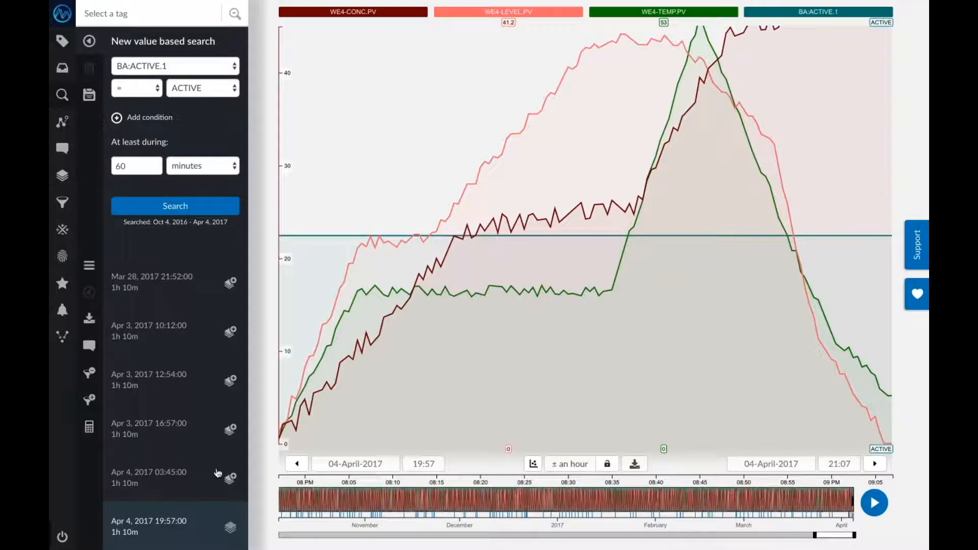
pyautogui.moveTo(227, 442)
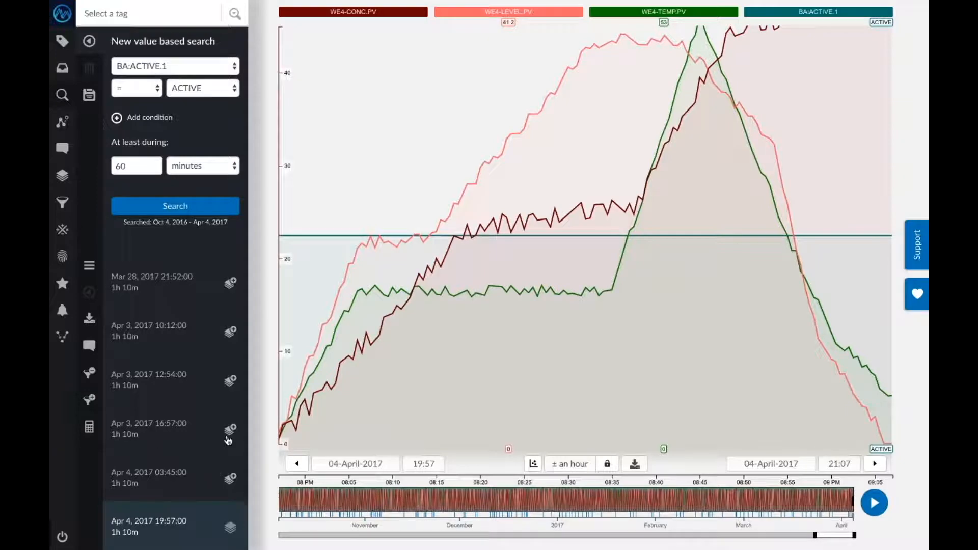
pyautogui.moveTo(231, 429)
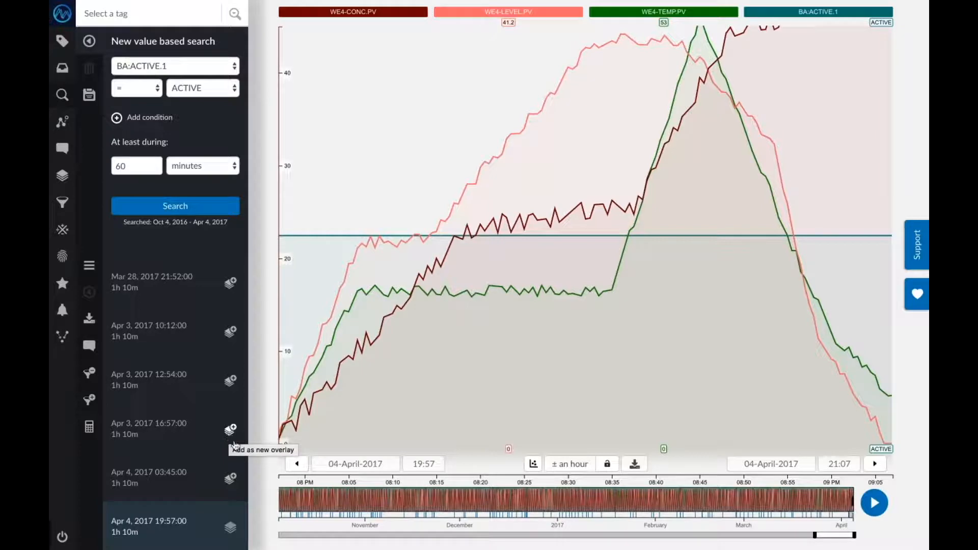
pyautogui.click(230, 428)
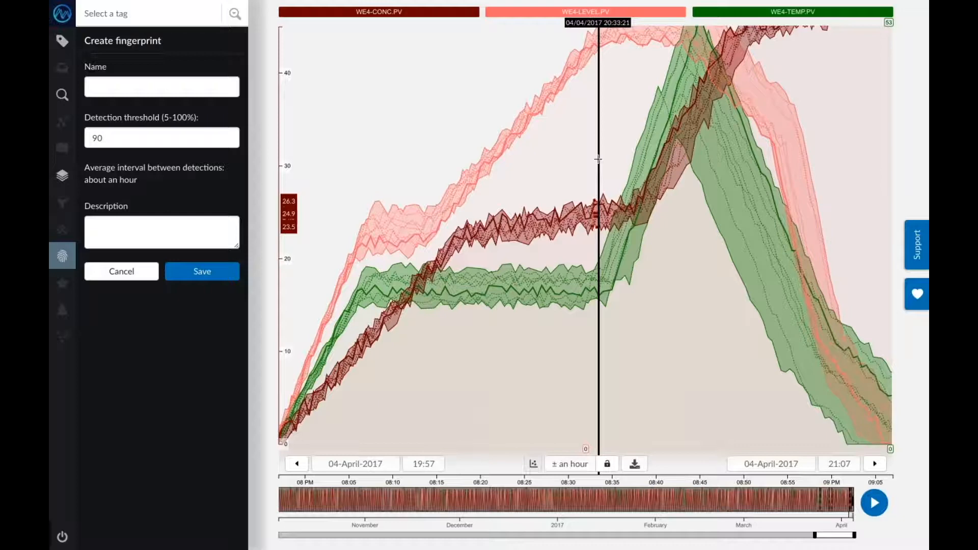
# Save the new fingerprint as 'Webiner batch fingerprint' in the fingerprints list
pyautogui.click(161, 87)
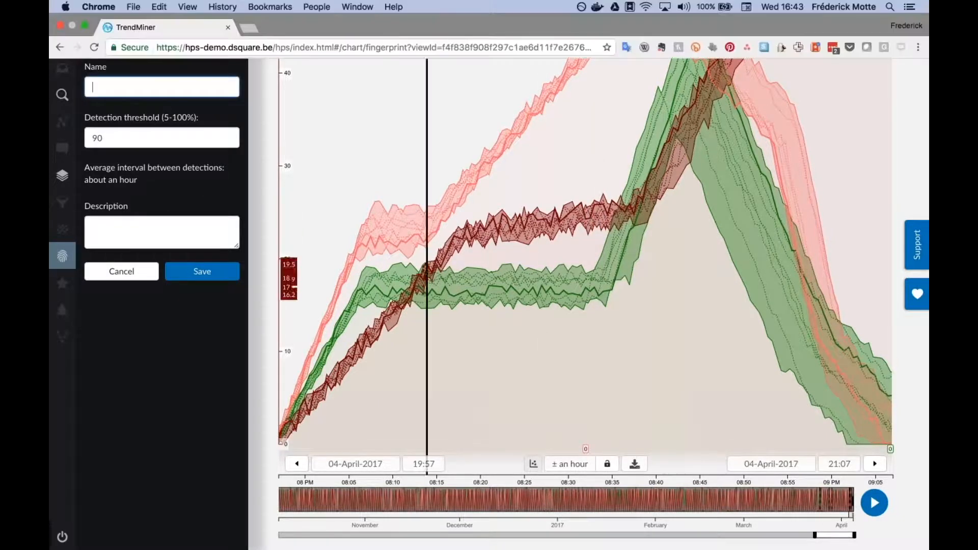
pyautogui.write('Webiner')
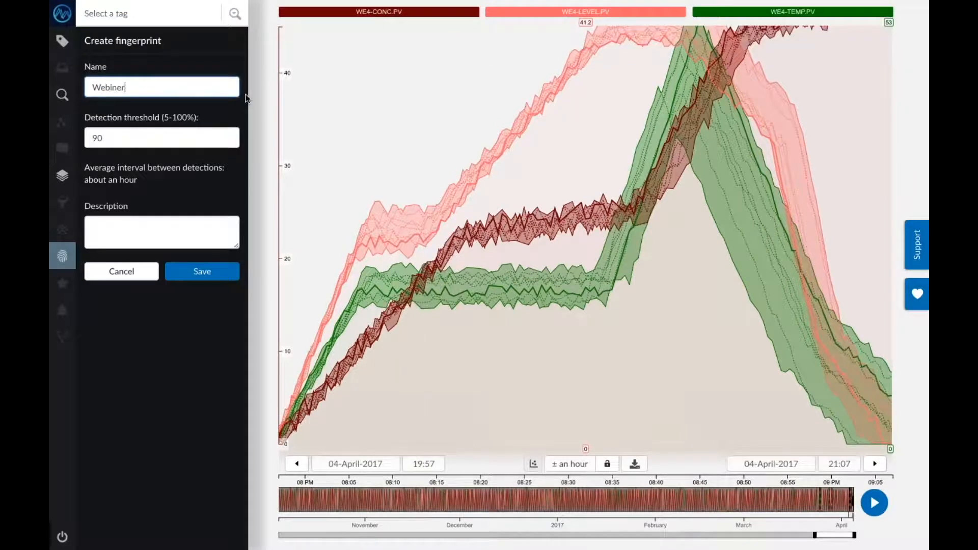
pyautogui.write('batch fingerprint')
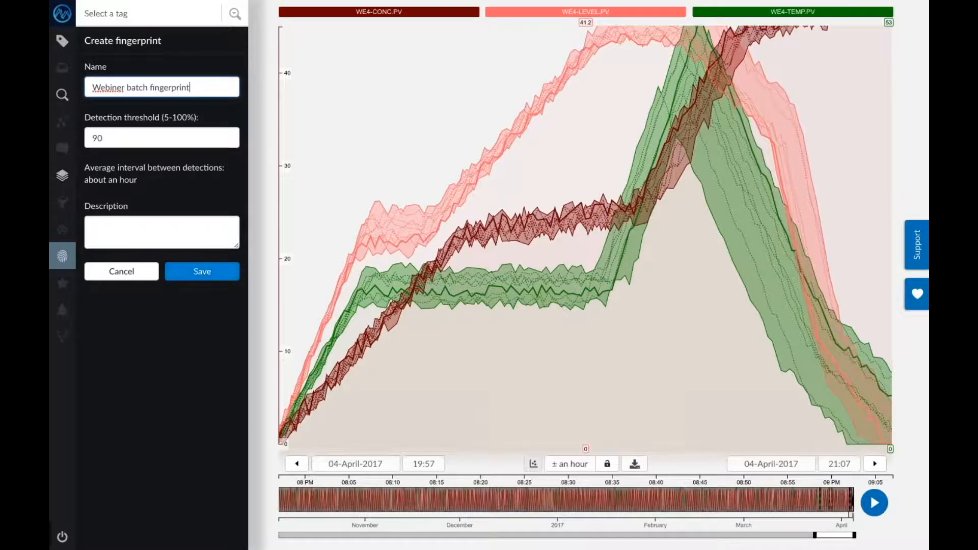
pyautogui.click(202, 271)
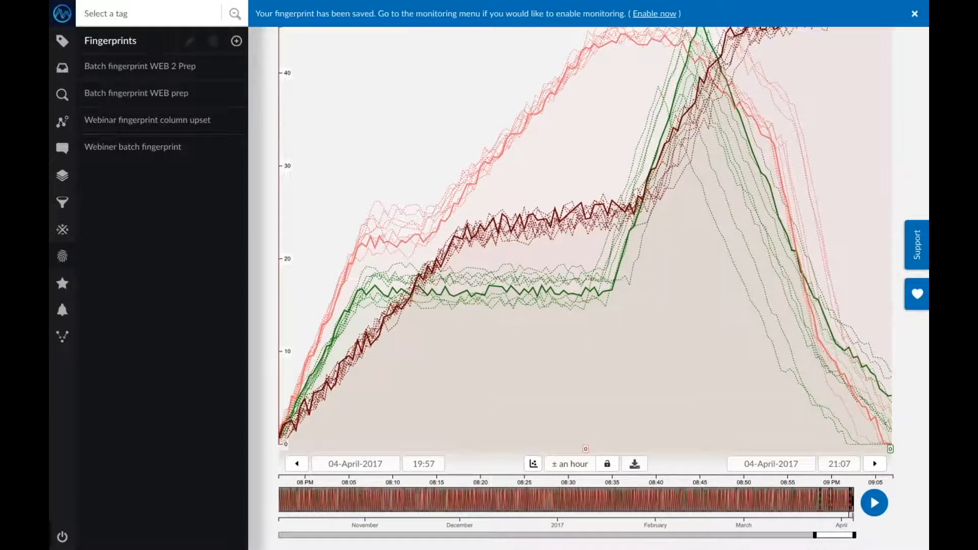
pyautogui.click(915, 13)
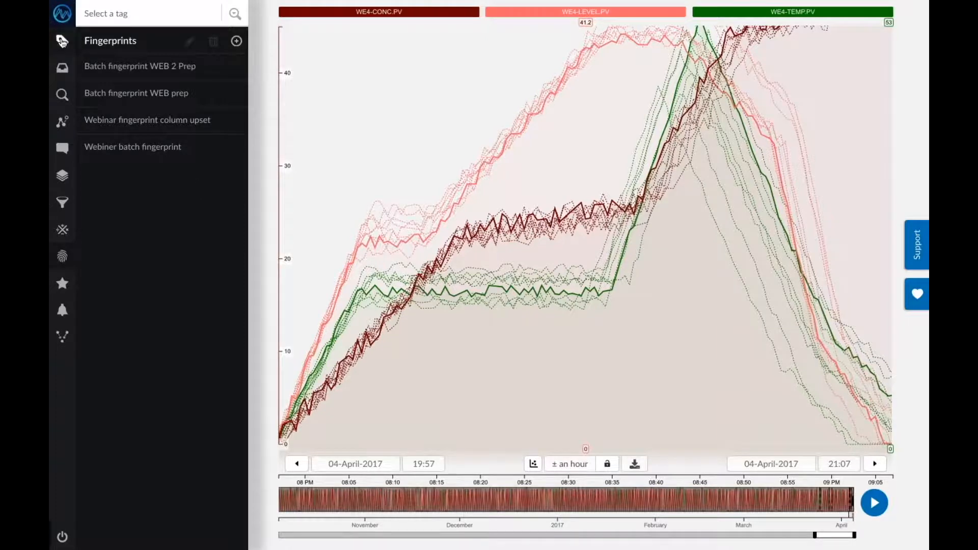
# Clear all comparison layers from the chart
pyautogui.click(62, 41)
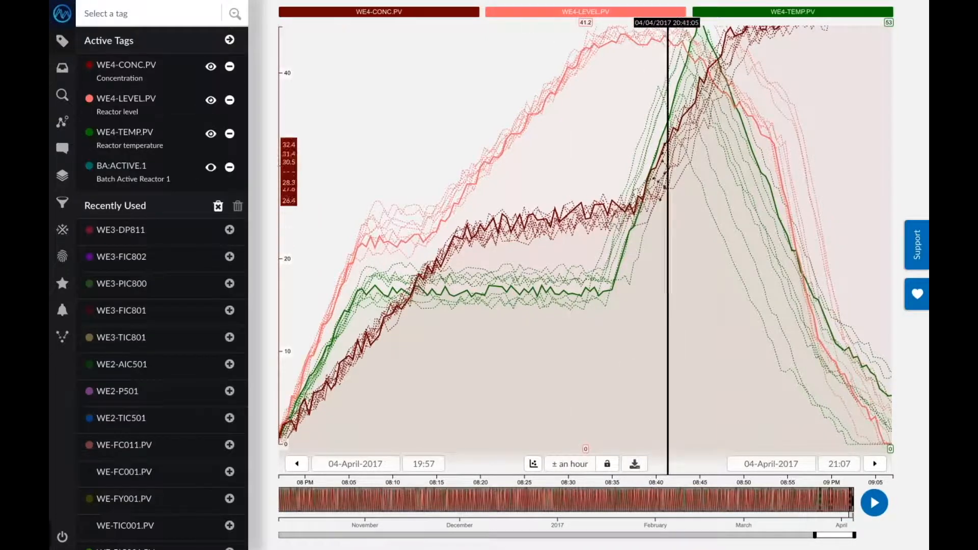
pyautogui.click(237, 206)
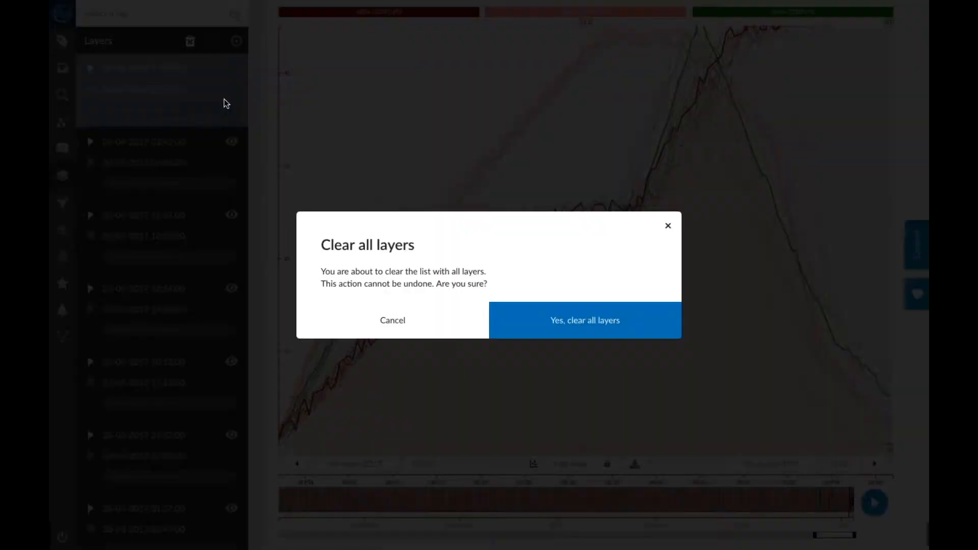
pyautogui.click(584, 320)
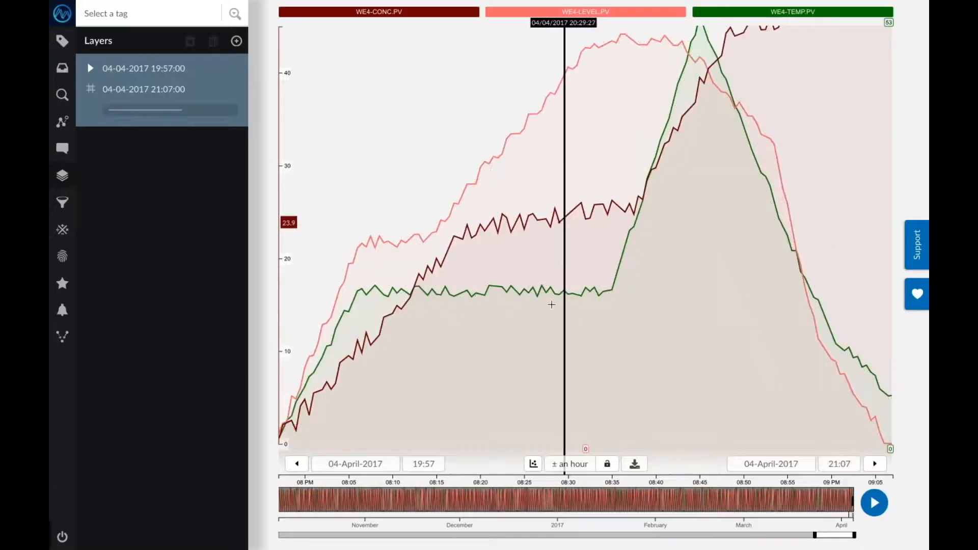
# Remove the ad hoc exclusion periods and switch the trend to live mode
pyautogui.click(62, 202)
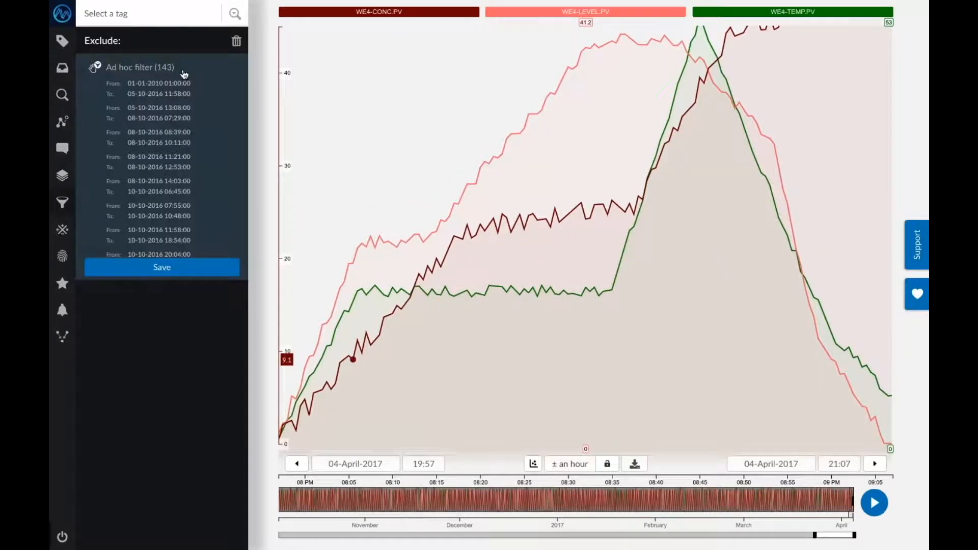
pyautogui.click(236, 40)
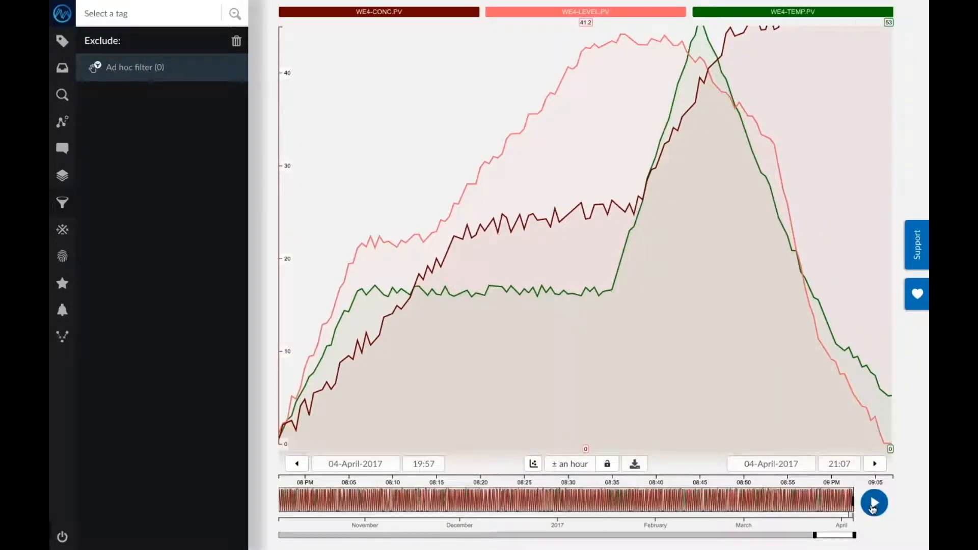
pyautogui.click(874, 502)
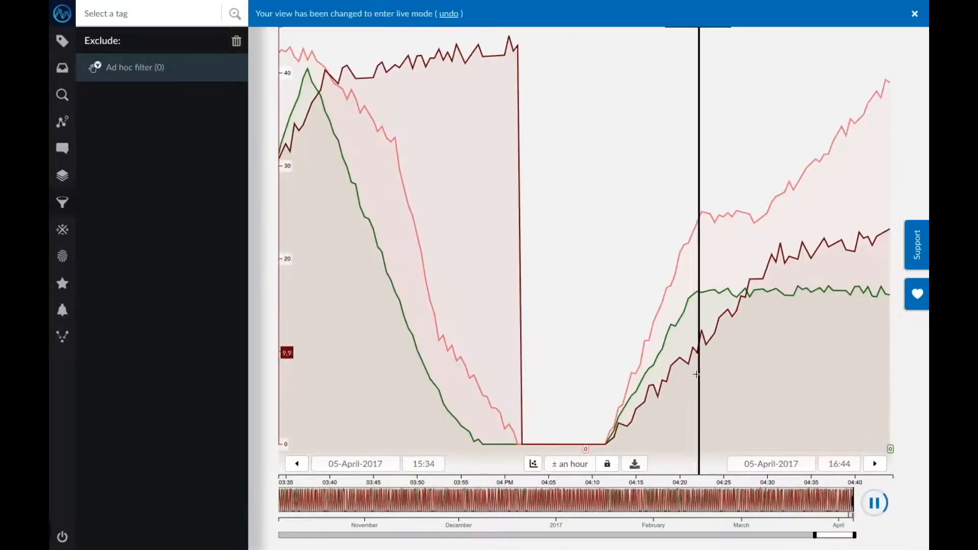
pyautogui.moveTo(672, 359)
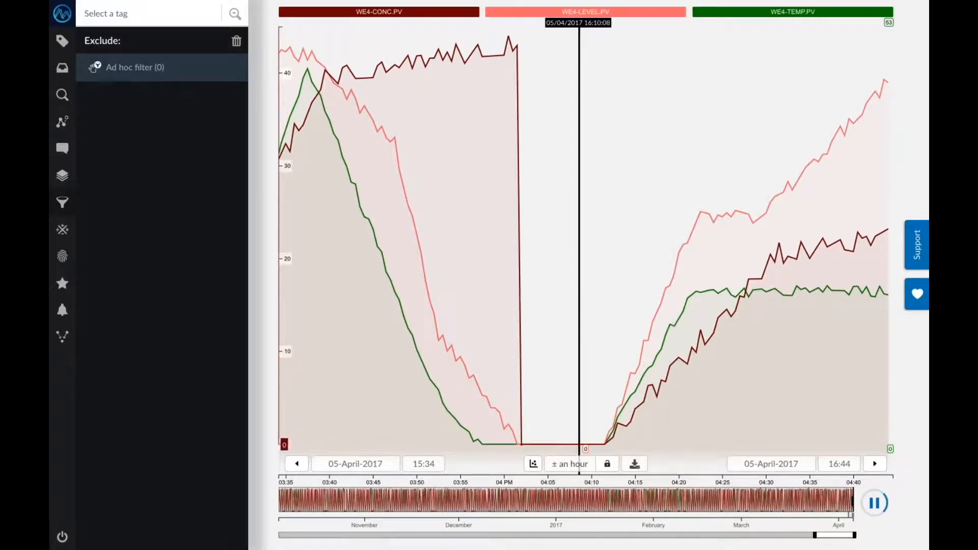
# Overlay the Webiner batch fingerprint, then step the Layers view start back twice toward 16:12
pyautogui.click(63, 122)
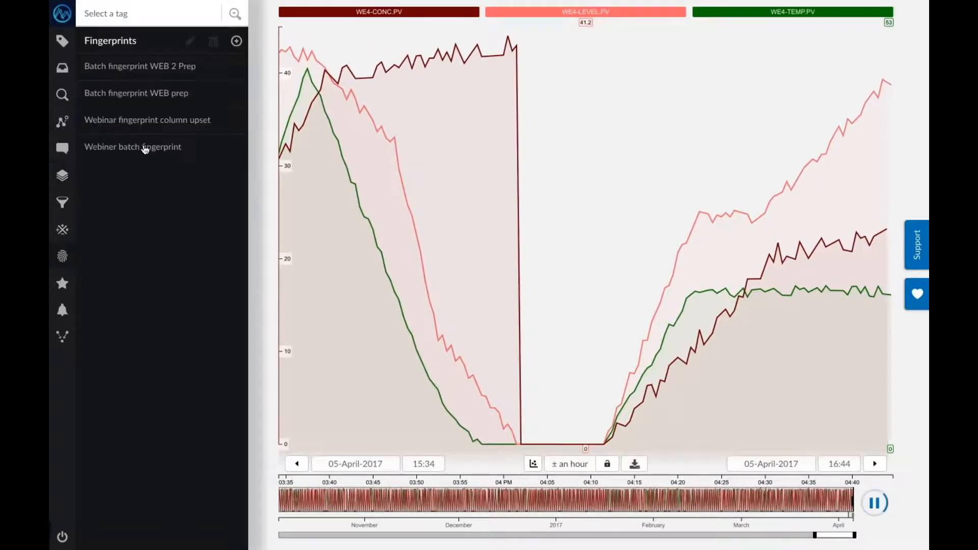
pyautogui.click(133, 147)
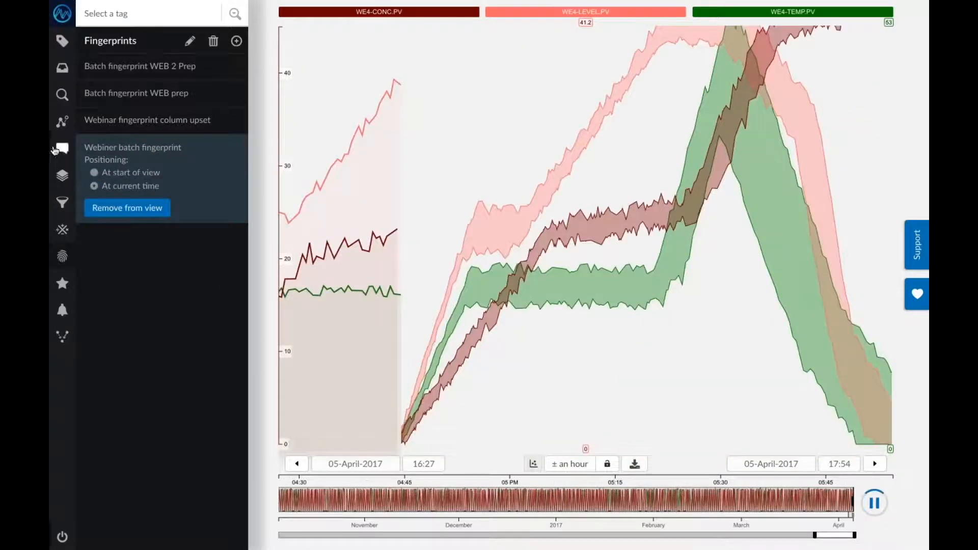
pyautogui.click(62, 174)
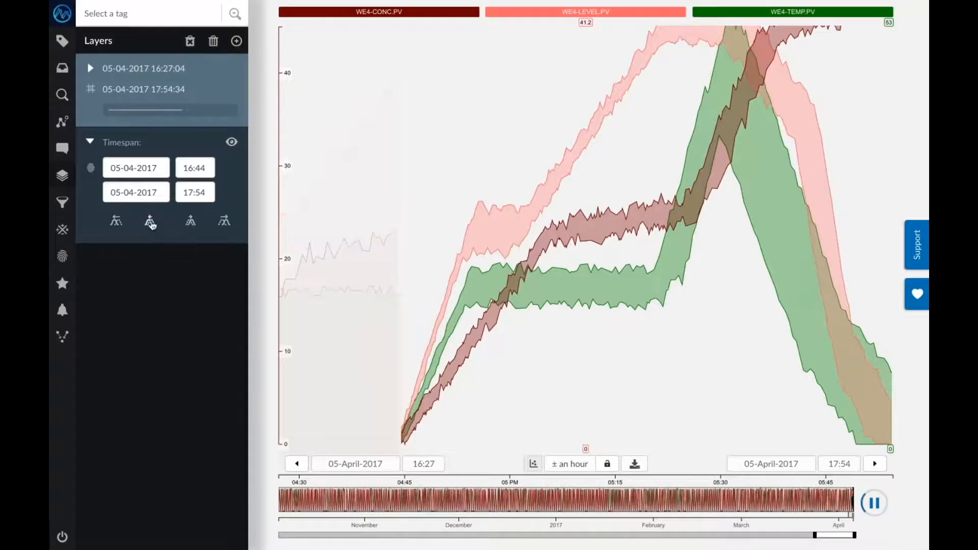
pyautogui.click(297, 463)
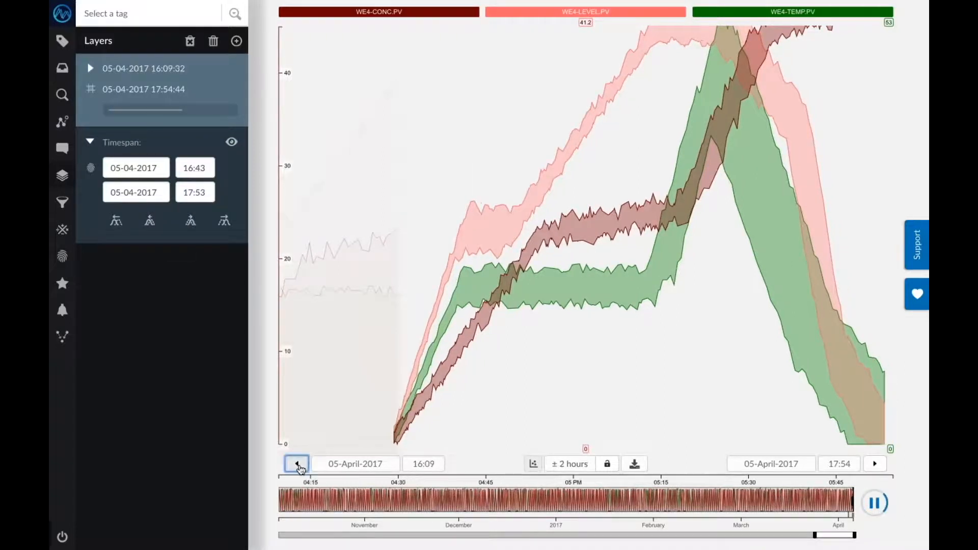
pyautogui.click(296, 464)
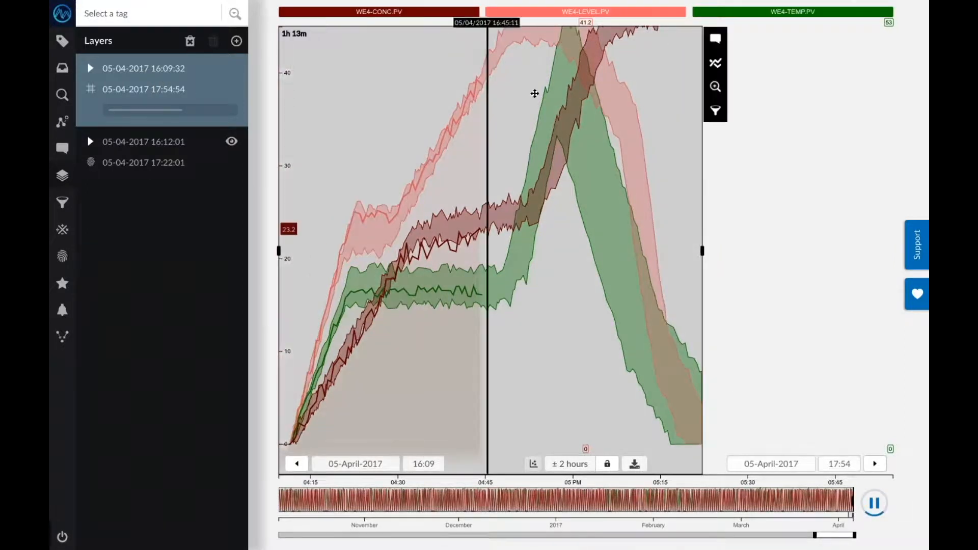
# Zoom the chart to the live batch ending 17:22 and show prediction settings (3 matches, 70% minimum)
pyautogui.click(569, 463)
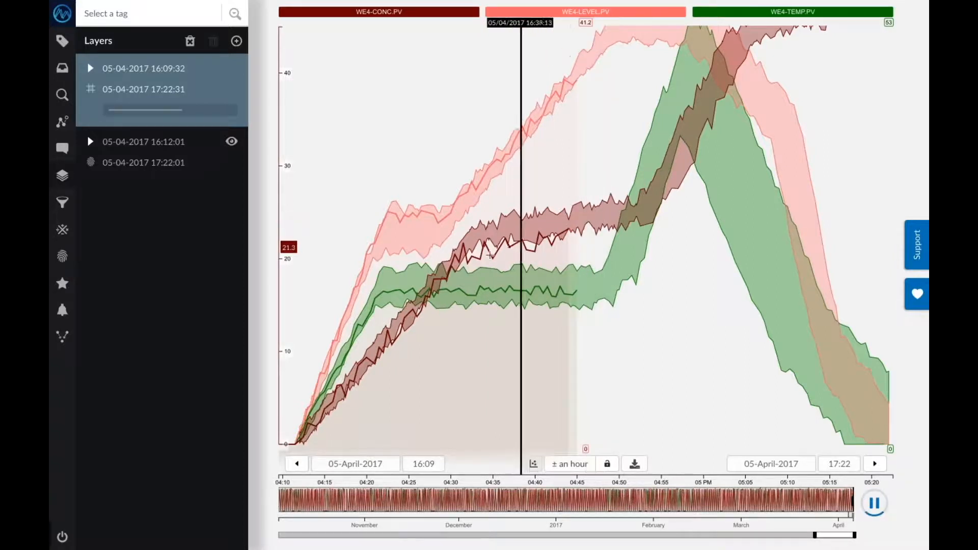
pyautogui.click(62, 122)
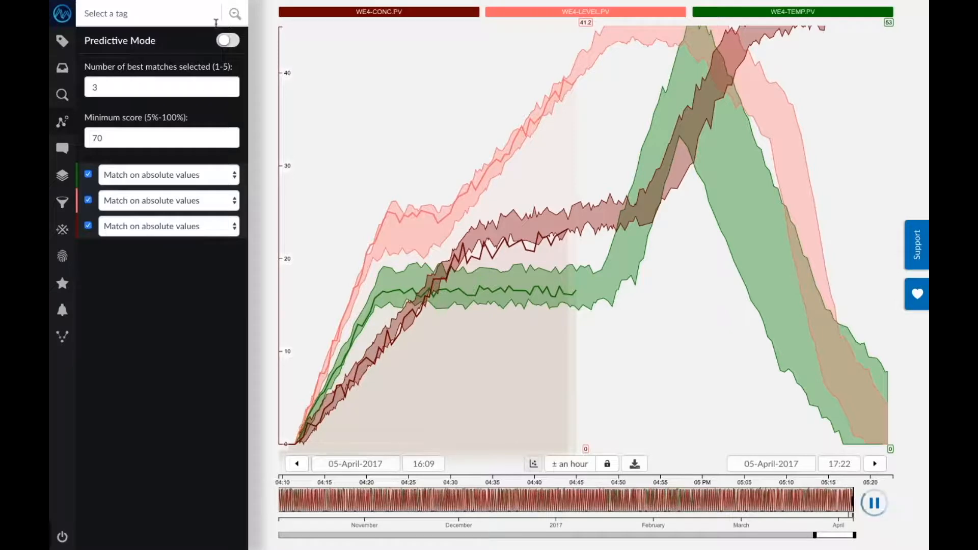
# Enable predictive mode with 3 matches at 70% and extend the window end to 17:27
pyautogui.click(227, 40)
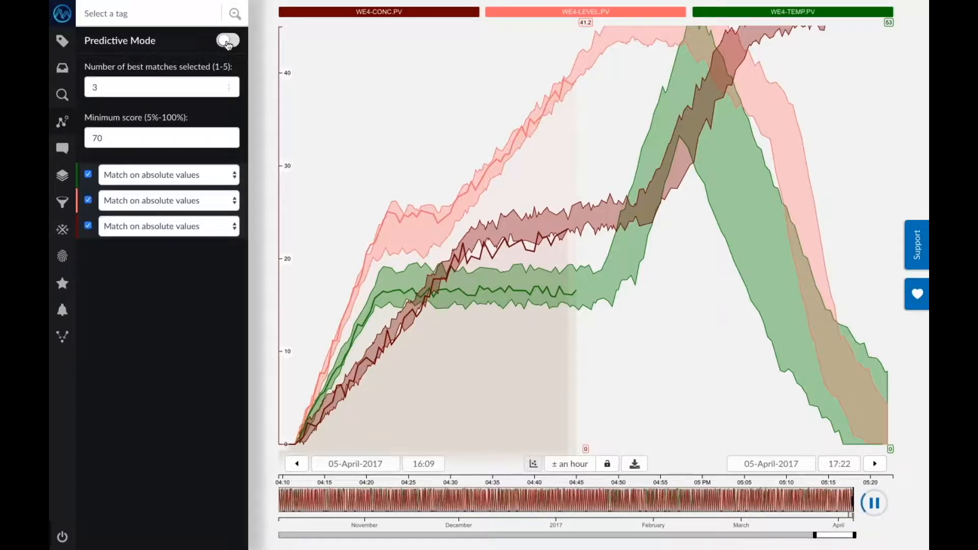
pyautogui.click(227, 39)
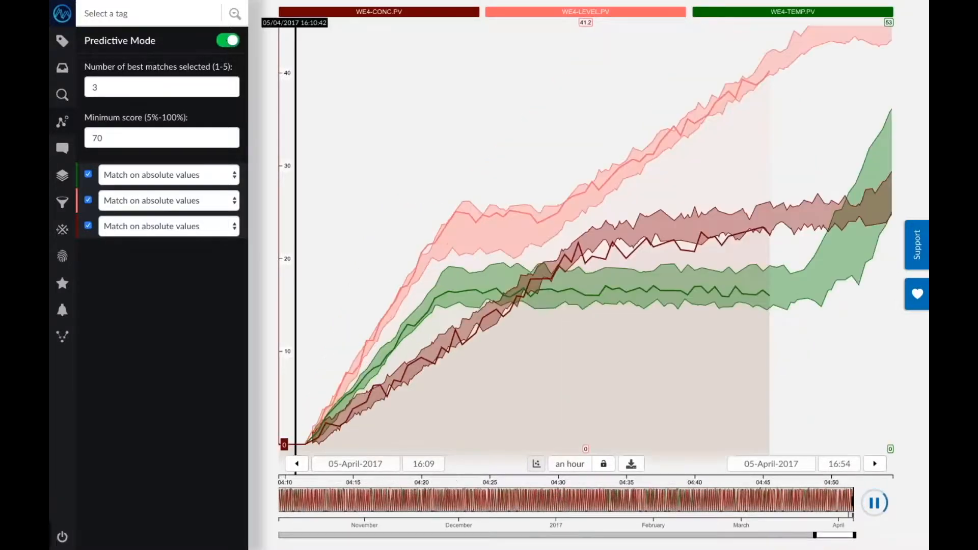
pyautogui.click(874, 463)
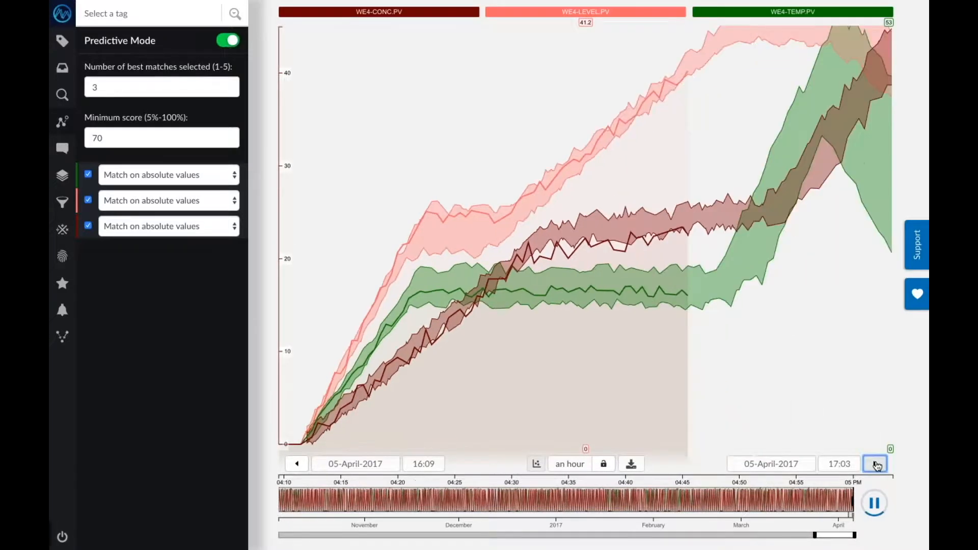
pyautogui.click(874, 463)
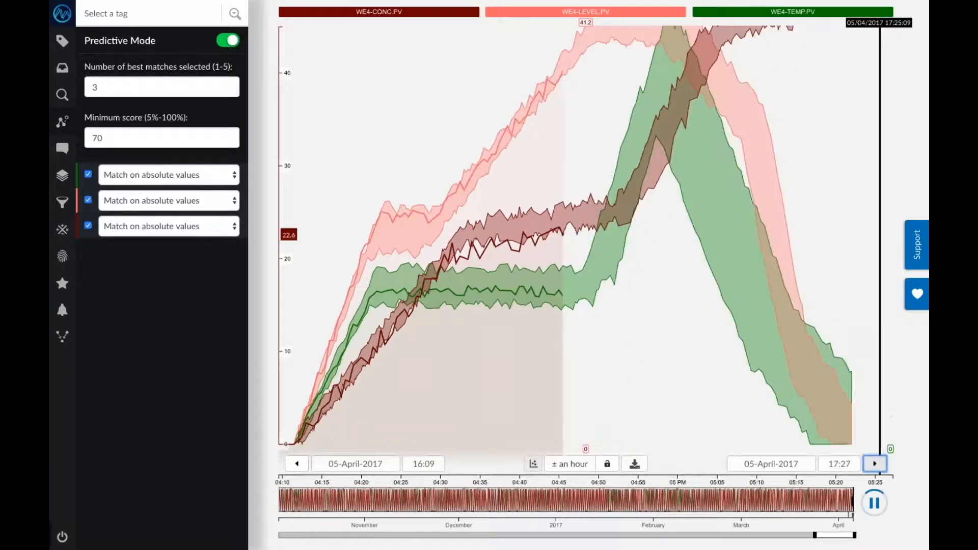
pyautogui.click(874, 463)
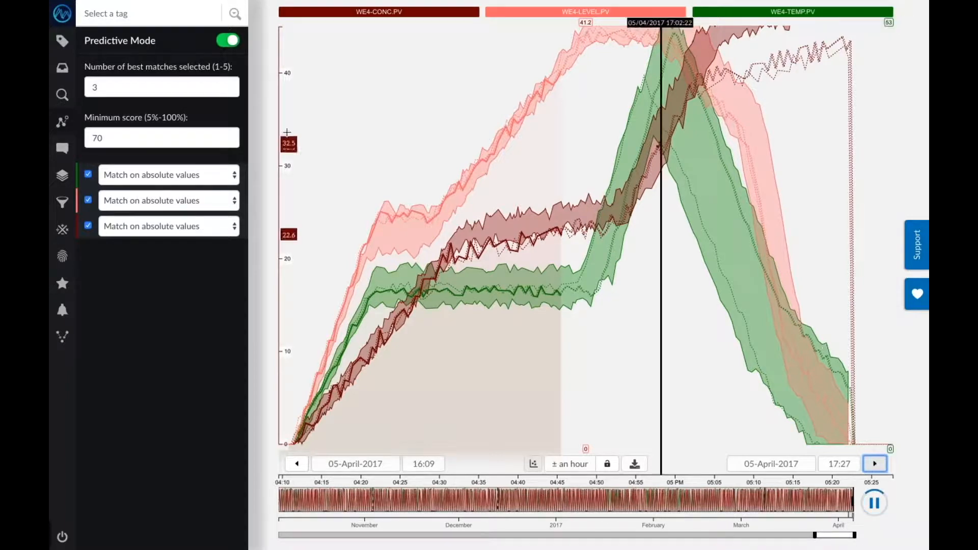
# Inspect the WE4-CONC.PV concentration tag's settings from the Active Tags list
pyautogui.click(62, 39)
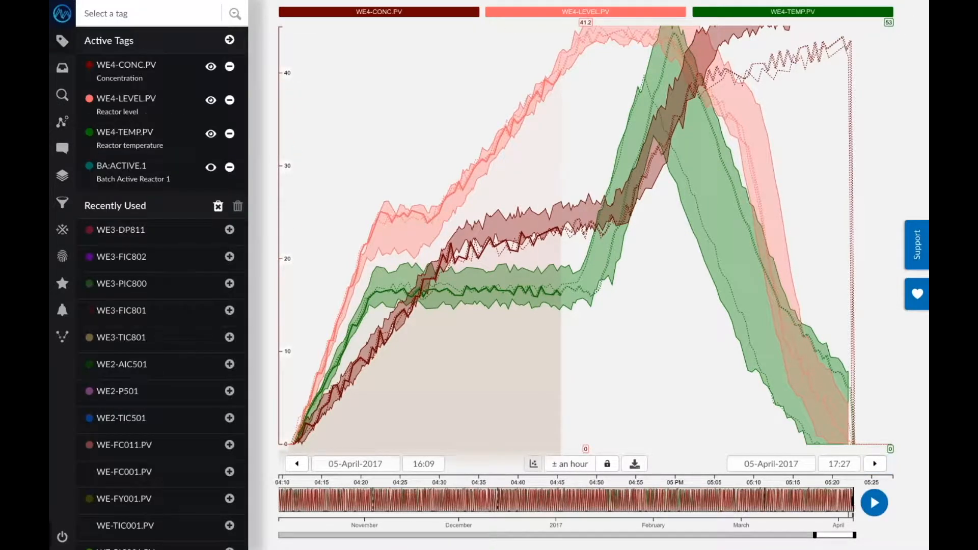
pyautogui.click(127, 65)
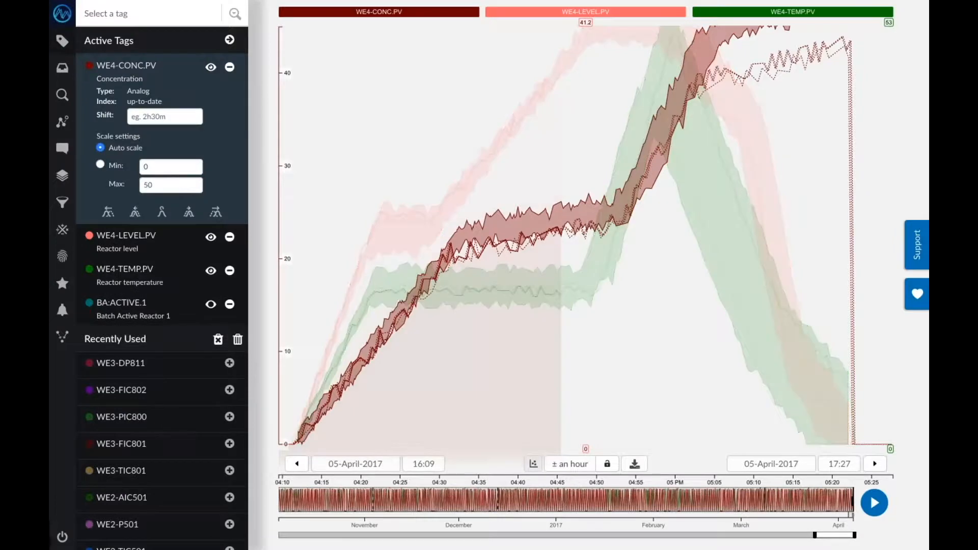
pyautogui.click(126, 65)
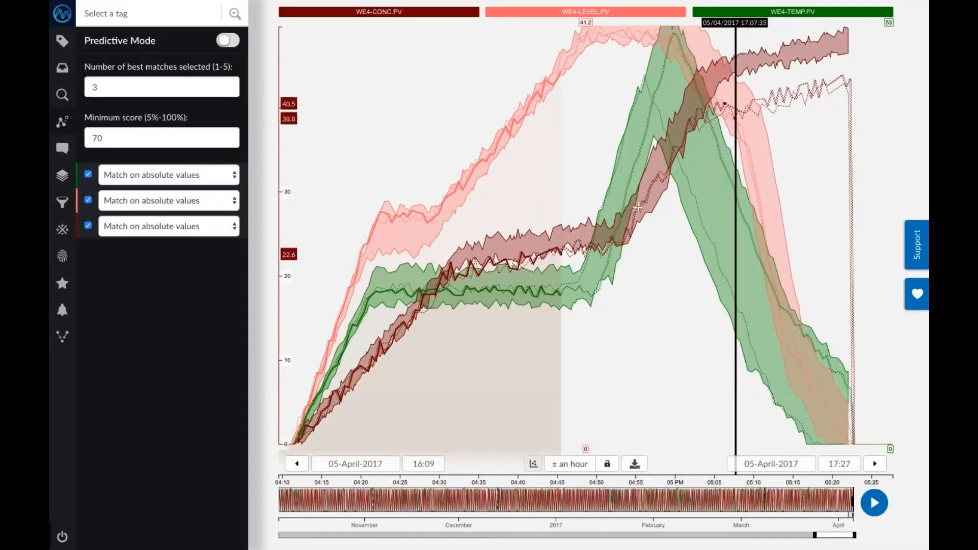
pyautogui.moveTo(681, 224)
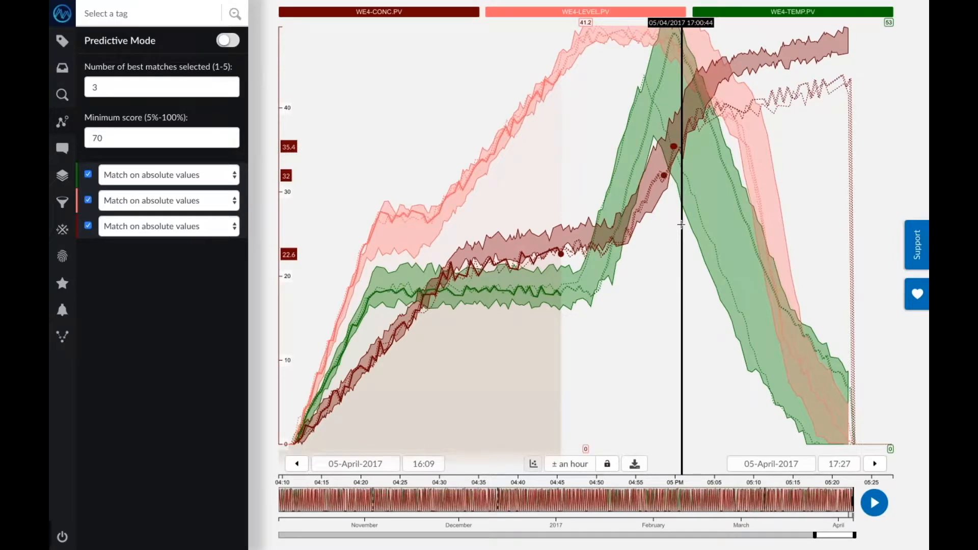